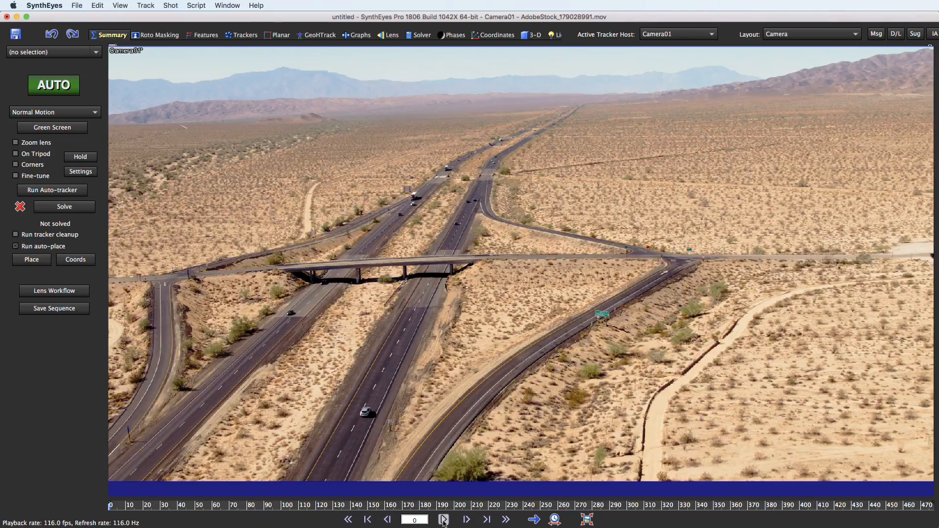
Play the aerial highway clip through and stop it near frame 418.
{"action": "left_click", "coordinate": [444, 519]}
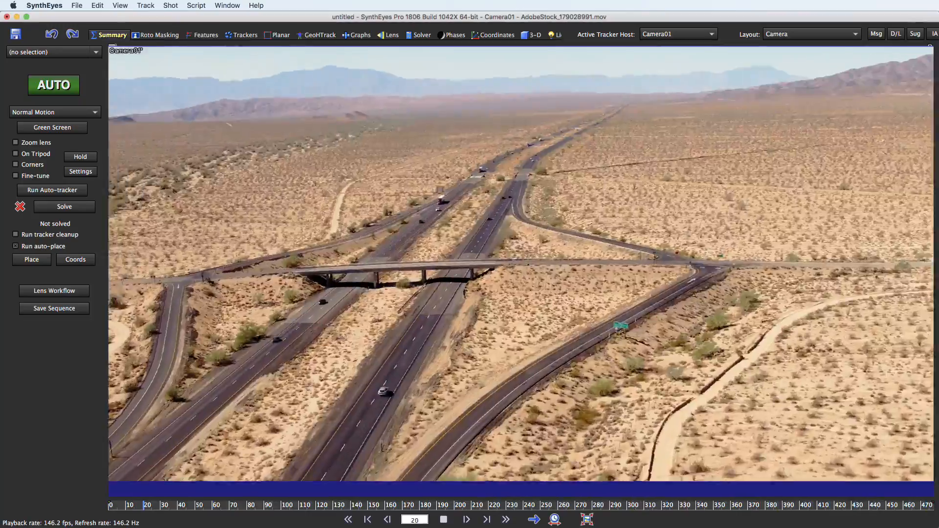
{"action": "left_click", "coordinate": [533, 520]}
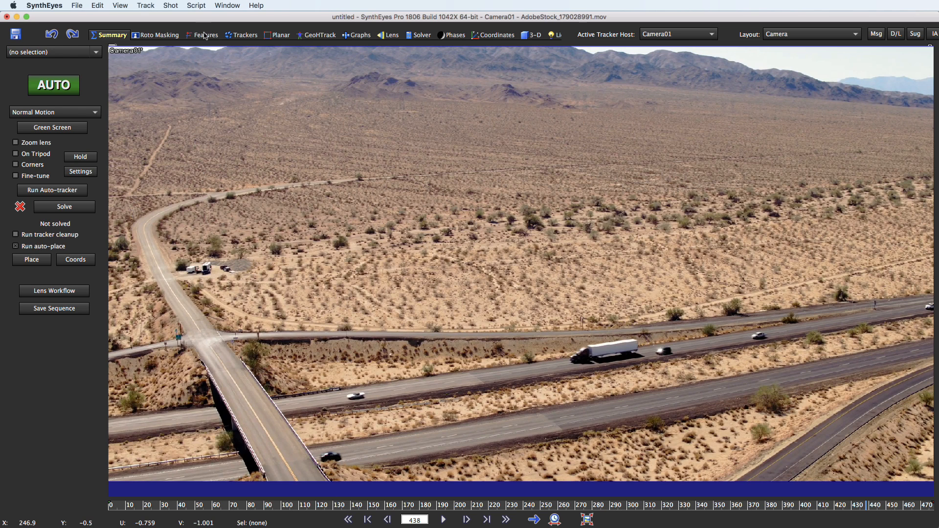
In advanced feature settings, set Minimum Trackers/Frame 100 and Maximum Tracker Count 1000.
{"action": "left_click", "coordinate": [206, 35]}
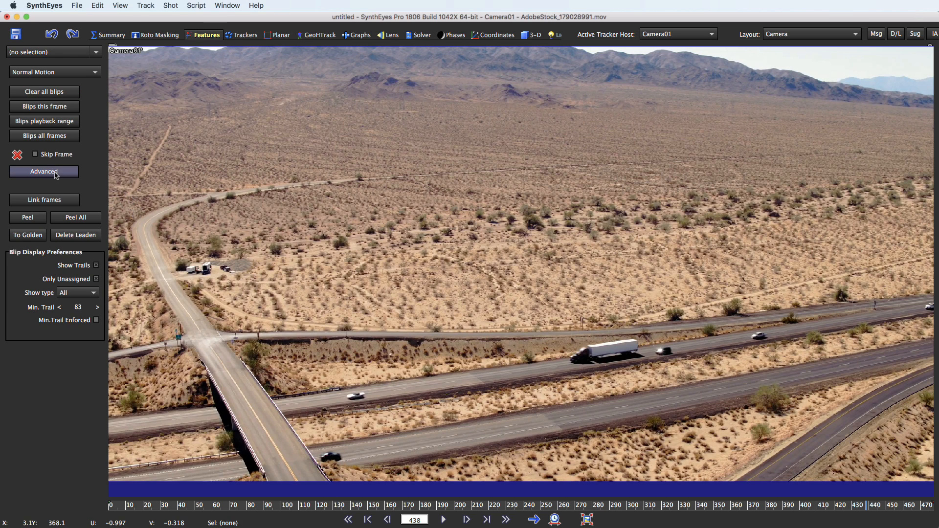
{"action": "left_click", "coordinate": [43, 173]}
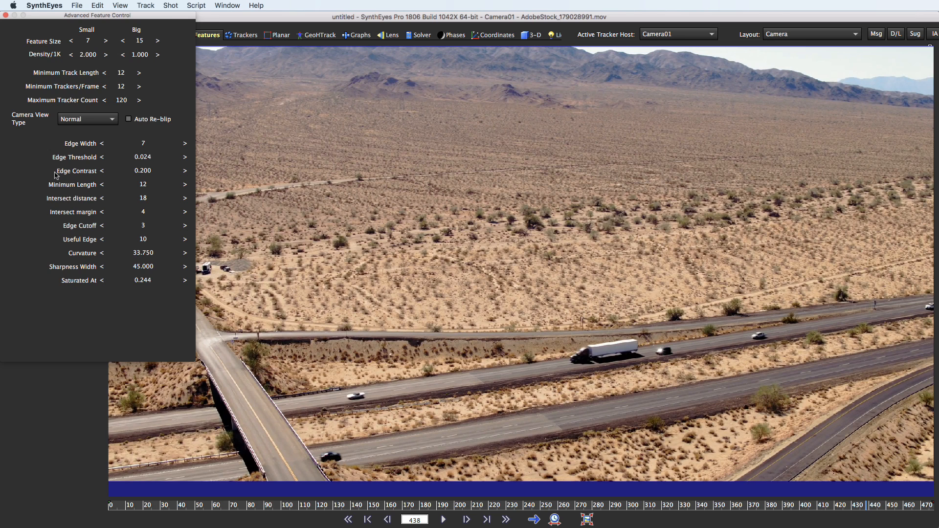
{"action": "mouse_move", "coordinate": [112, 107]}
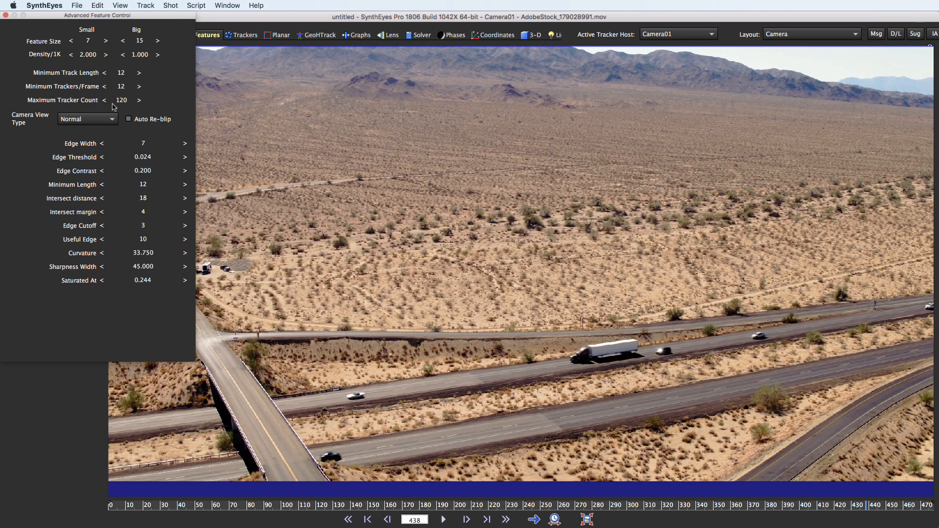
{"action": "left_click", "coordinate": [121, 86]}
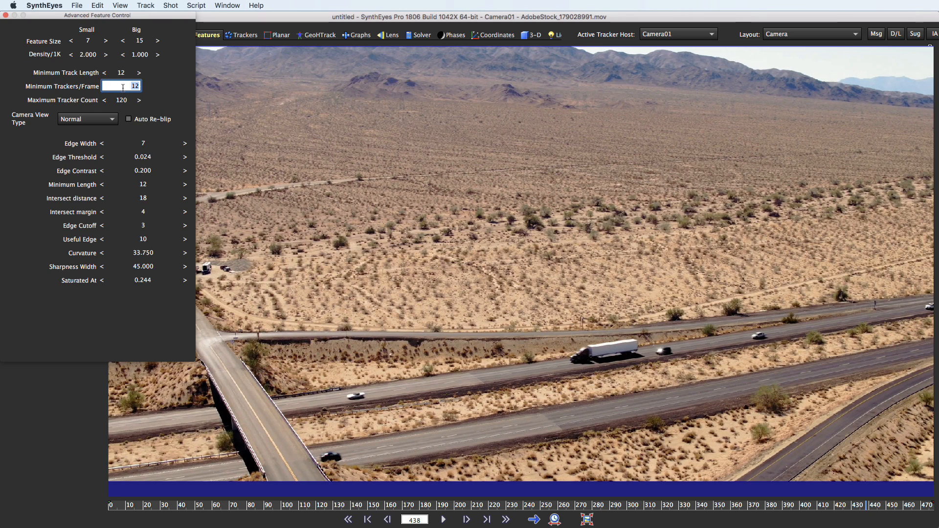
{"action": "type", "text": "100"}
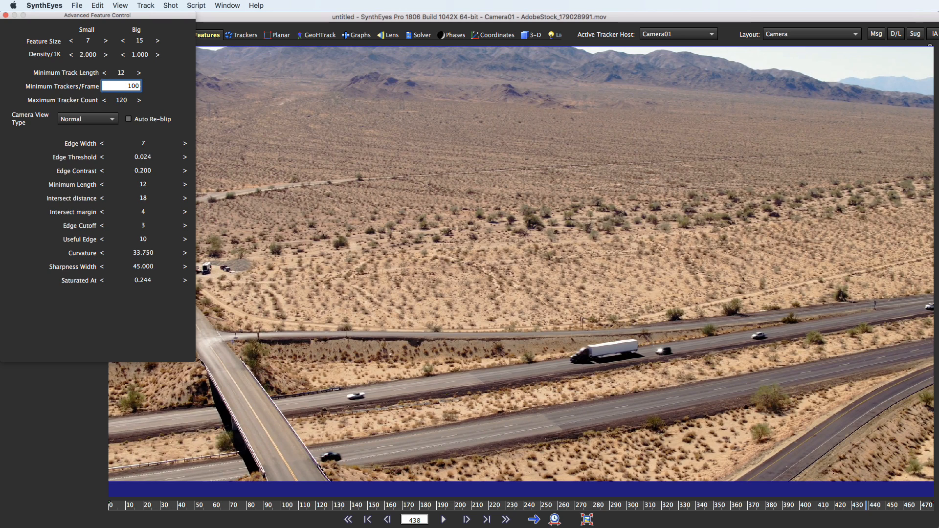
{"action": "left_click", "coordinate": [121, 100]}
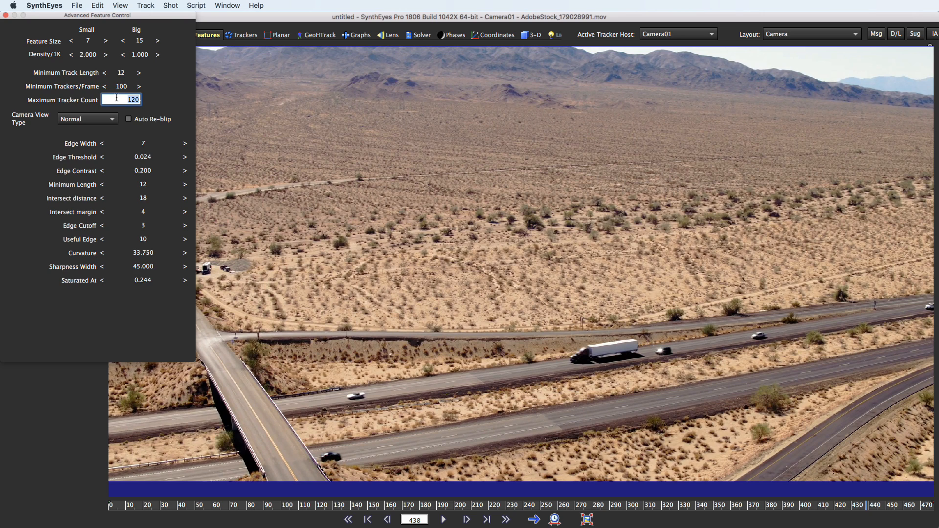
{"action": "type", "text": "1000"}
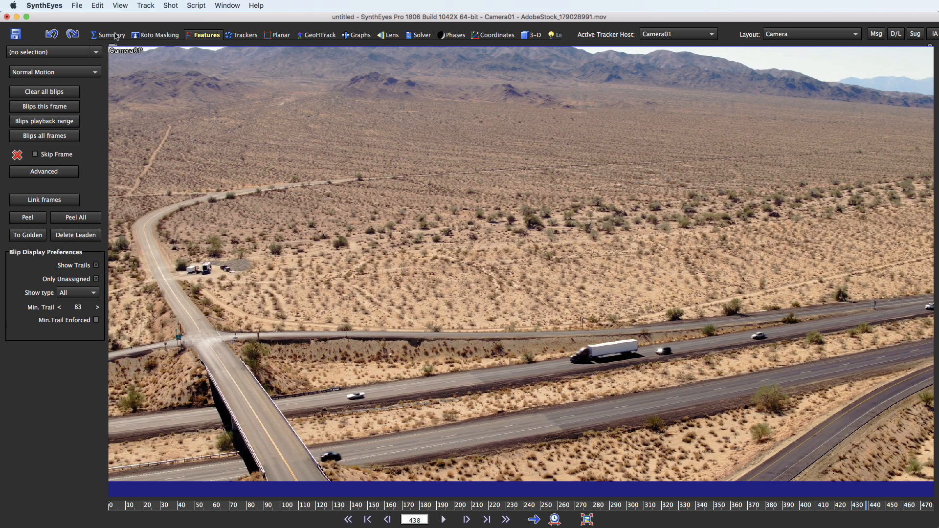
Run the auto-tracker from the Summary panel to cover the highway footage with trackers.
{"action": "left_click", "coordinate": [112, 34]}
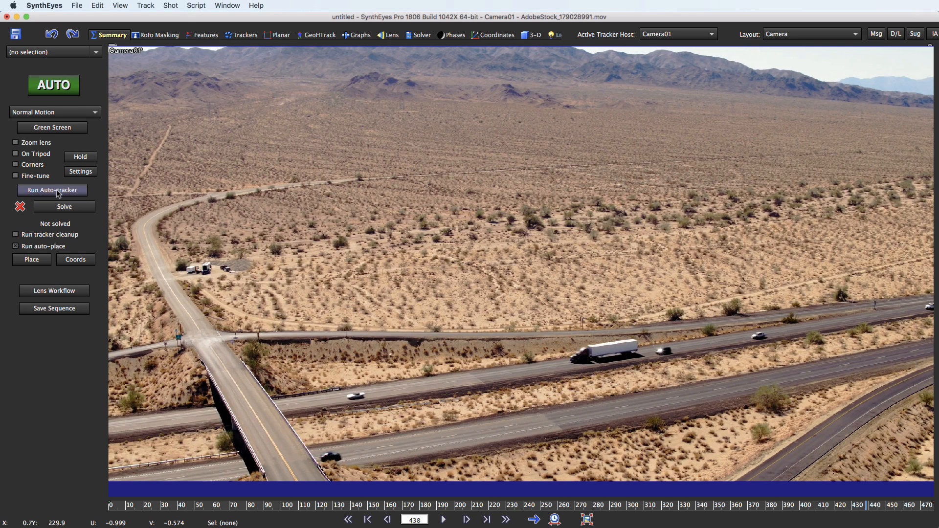
{"action": "left_click", "coordinate": [52, 189]}
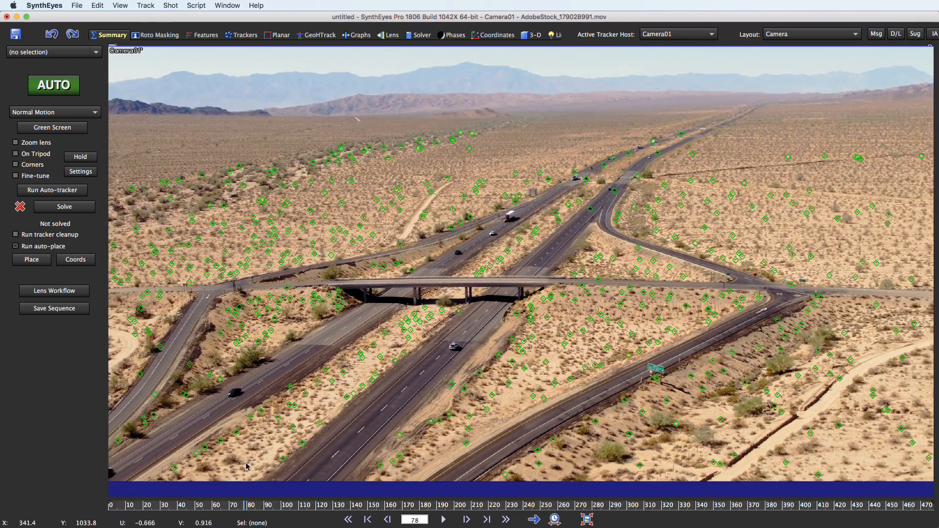
{"action": "mouse_move", "coordinate": [271, 472]}
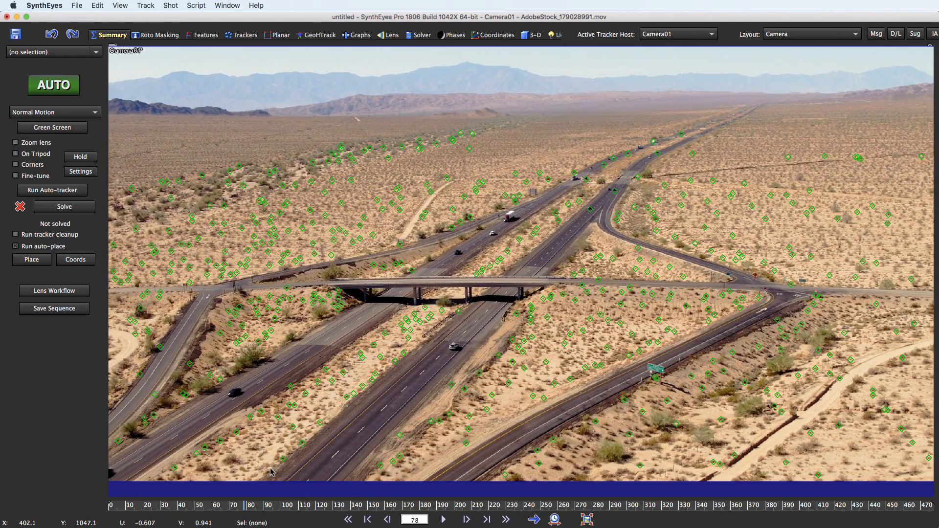
{"action": "mouse_move", "coordinate": [281, 465]}
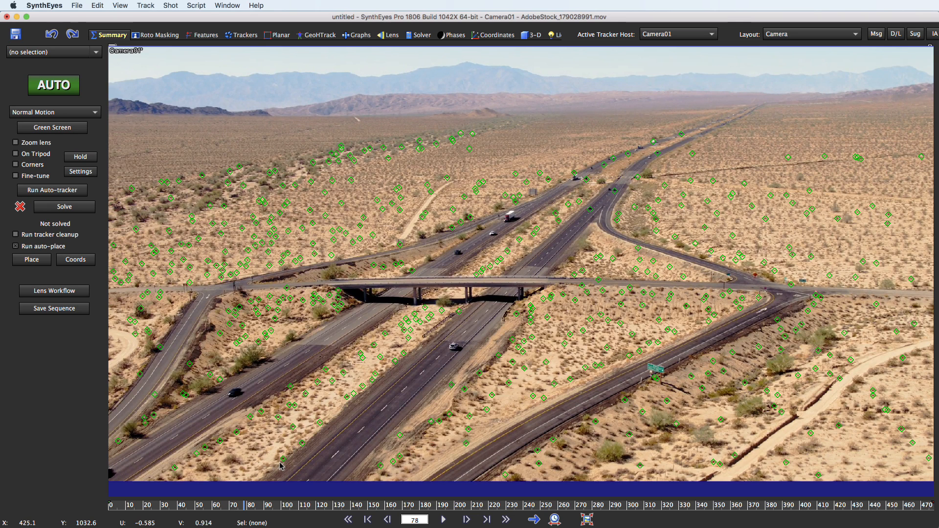
{"action": "mouse_move", "coordinate": [290, 463]}
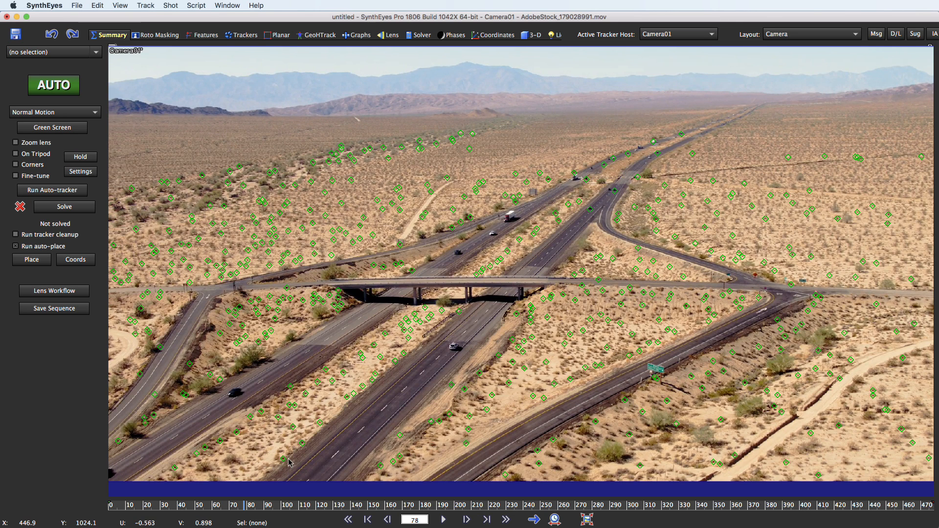
{"action": "mouse_move", "coordinate": [176, 263]}
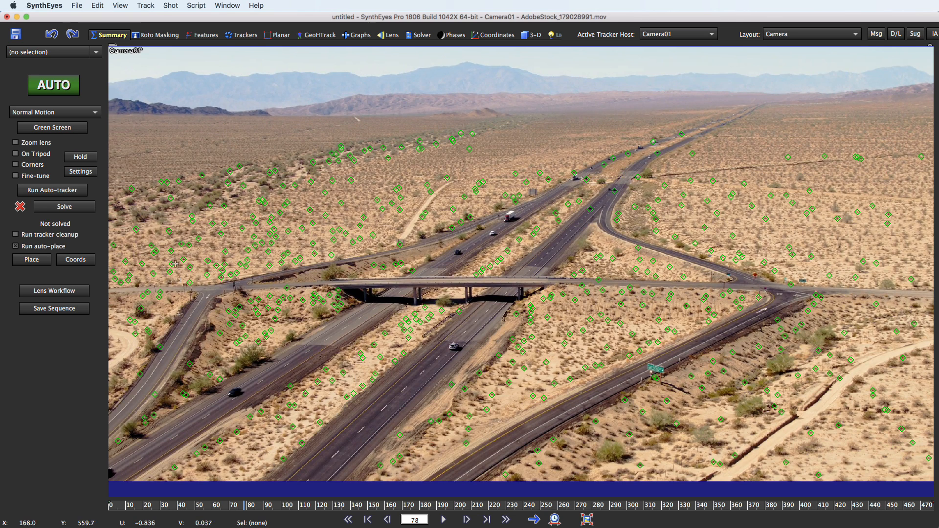
Run Find Erratic Trackers with default values, reporting 31 bad trackers of 1000.
{"action": "left_click", "coordinate": [145, 6]}
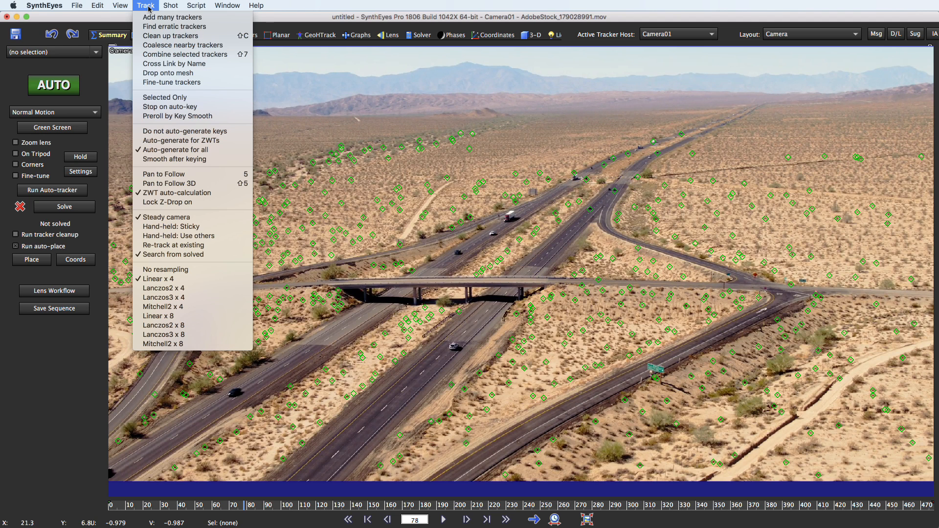
{"action": "mouse_move", "coordinate": [174, 26]}
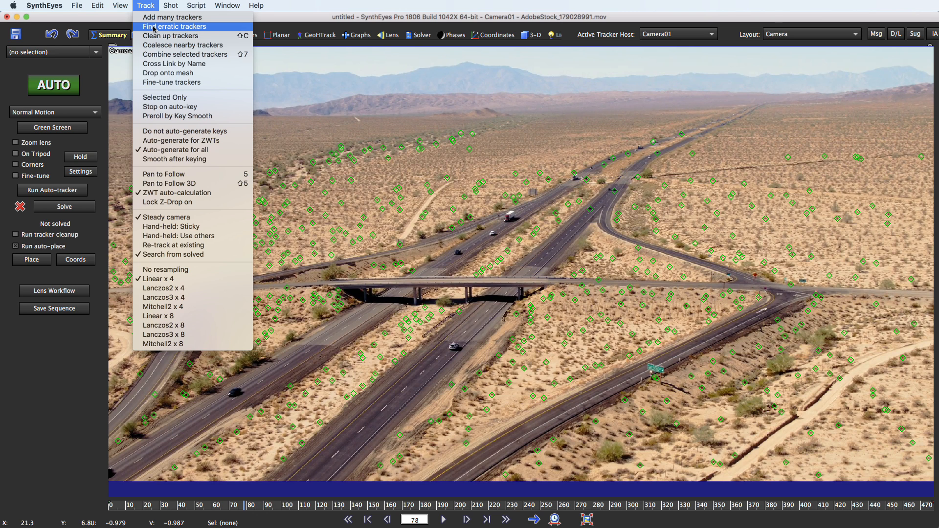
{"action": "left_click", "coordinate": [175, 26]}
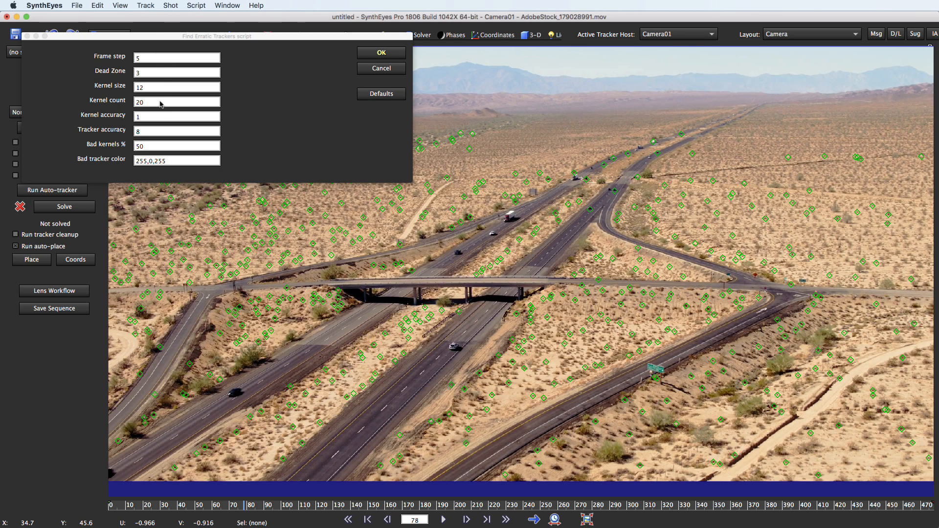
{"action": "mouse_move", "coordinate": [167, 113]}
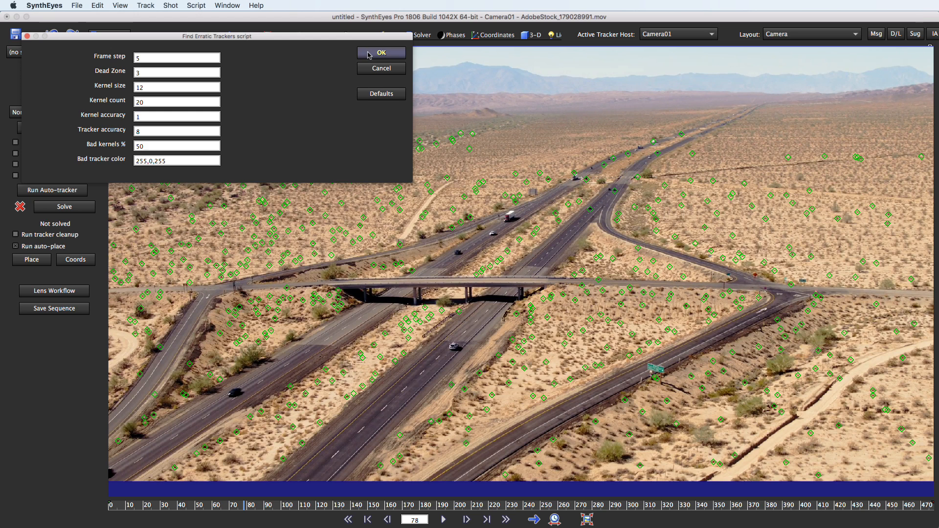
{"action": "left_click", "coordinate": [381, 53]}
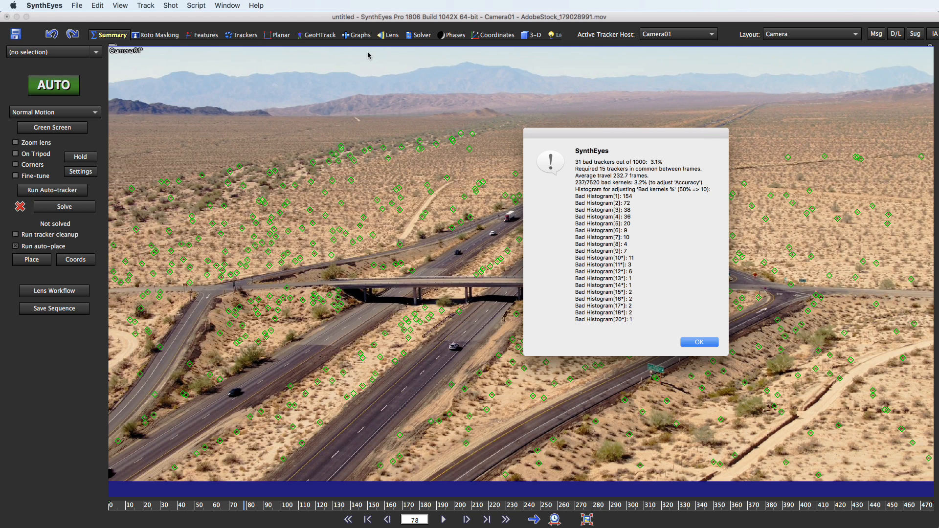
Dismiss the erratic-tracker report and scrub the timeline to inspect the flagged trackers.
{"action": "left_click", "coordinate": [699, 342]}
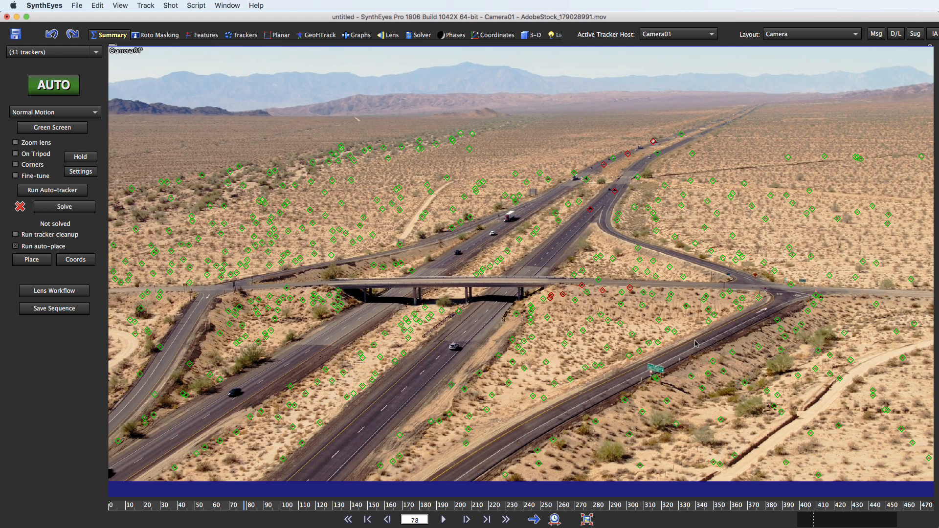
{"action": "mouse_move", "coordinate": [412, 447]}
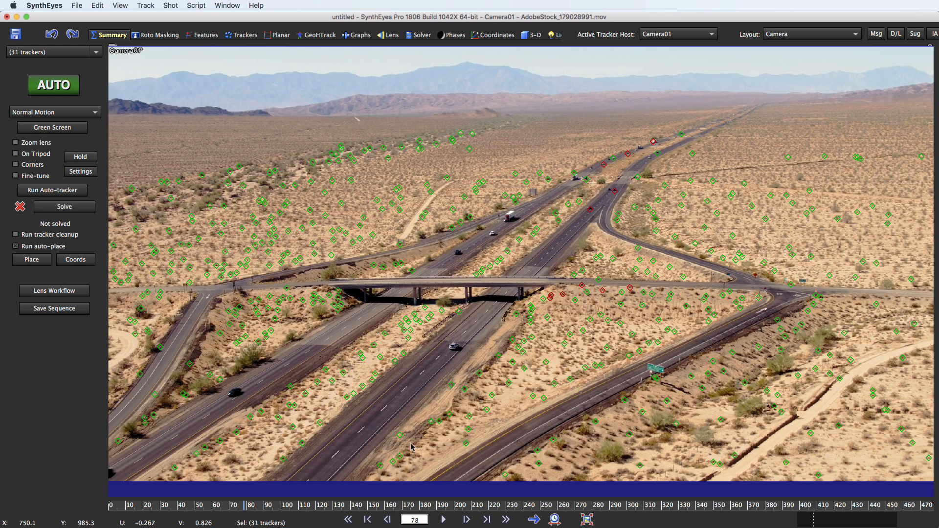
{"action": "mouse_move", "coordinate": [581, 240]}
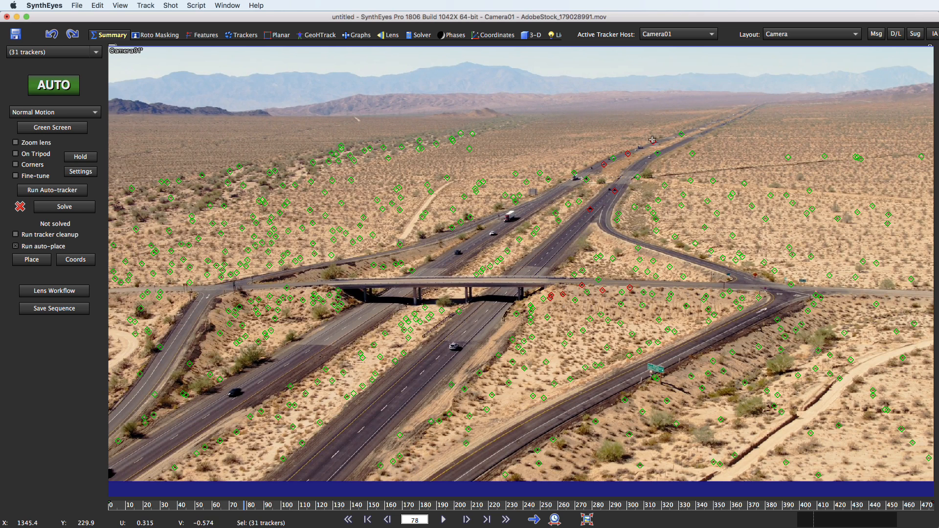
{"action": "mouse_move", "coordinate": [621, 189]}
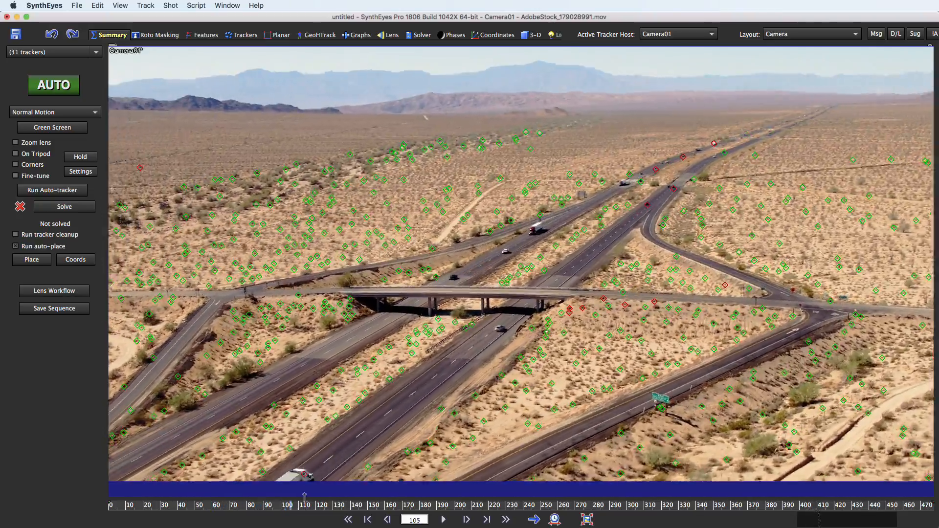
{"action": "left_click", "coordinate": [443, 519]}
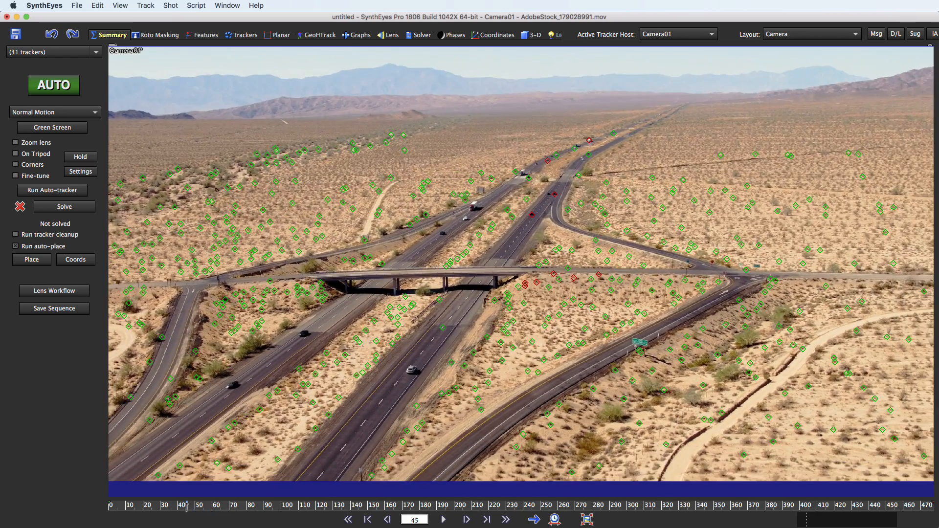
{"action": "mouse_move", "coordinate": [596, 135]}
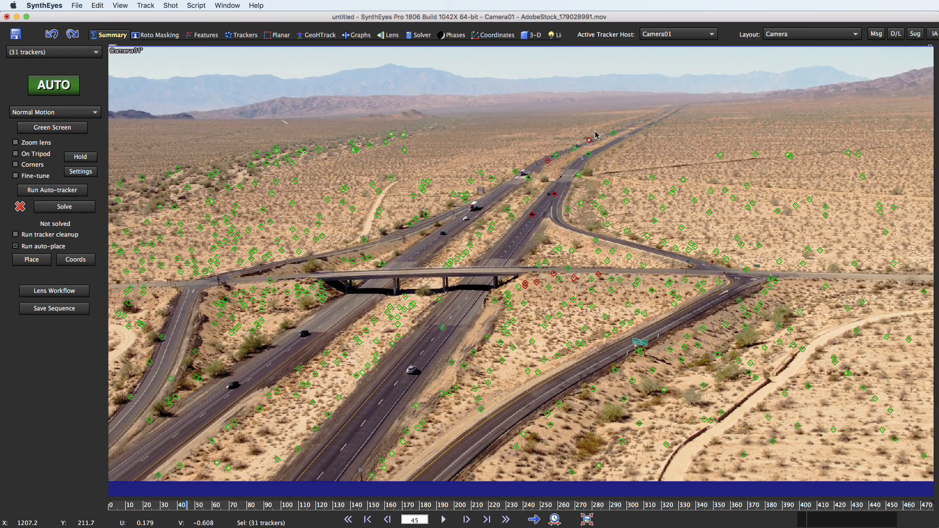
{"action": "mouse_move", "coordinate": [601, 116]}
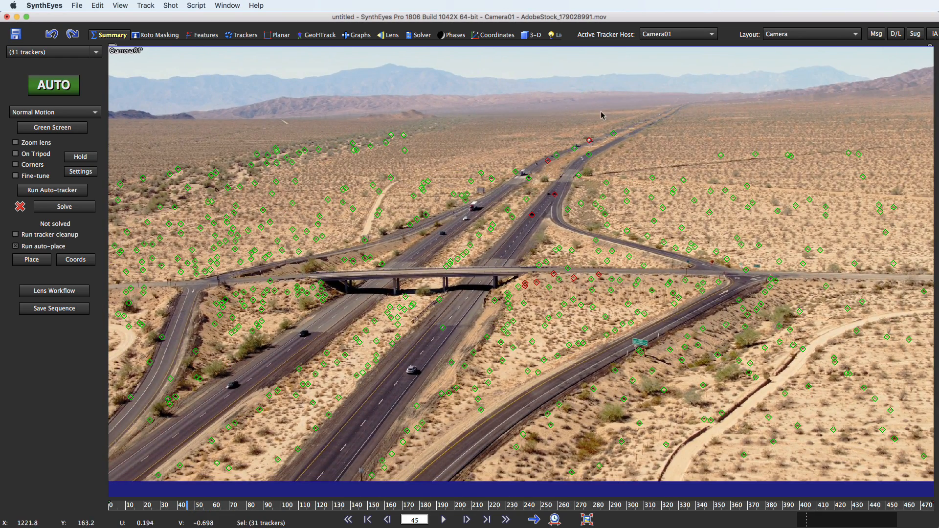
{"action": "mouse_move", "coordinate": [573, 150]}
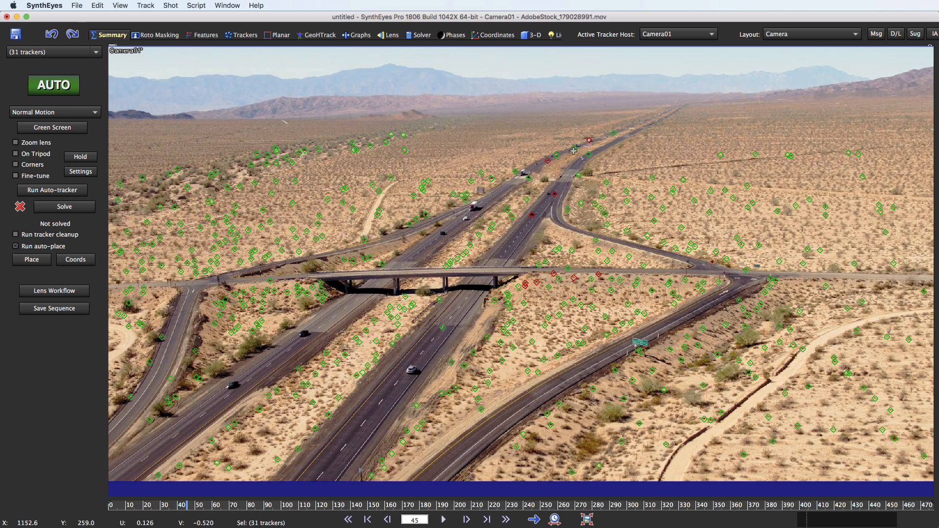
{"action": "mouse_move", "coordinate": [554, 155]}
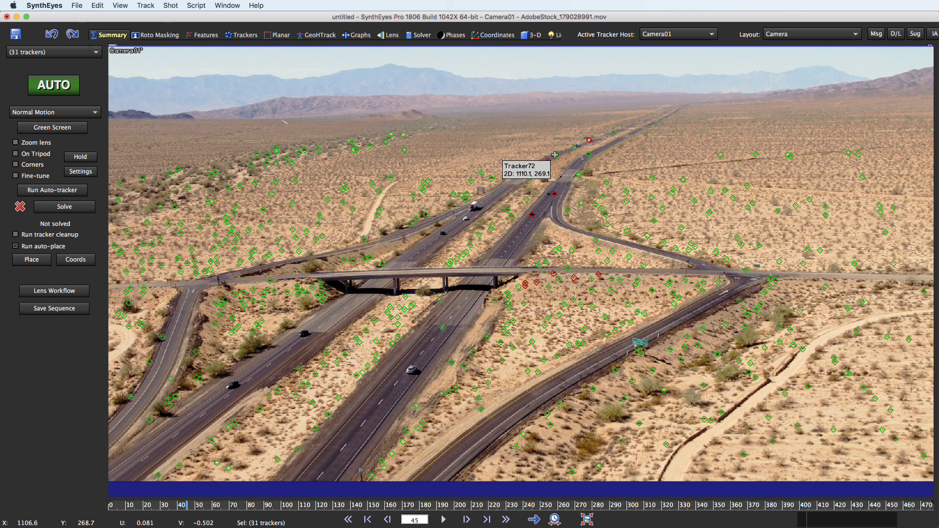
{"action": "mouse_move", "coordinate": [676, 180]}
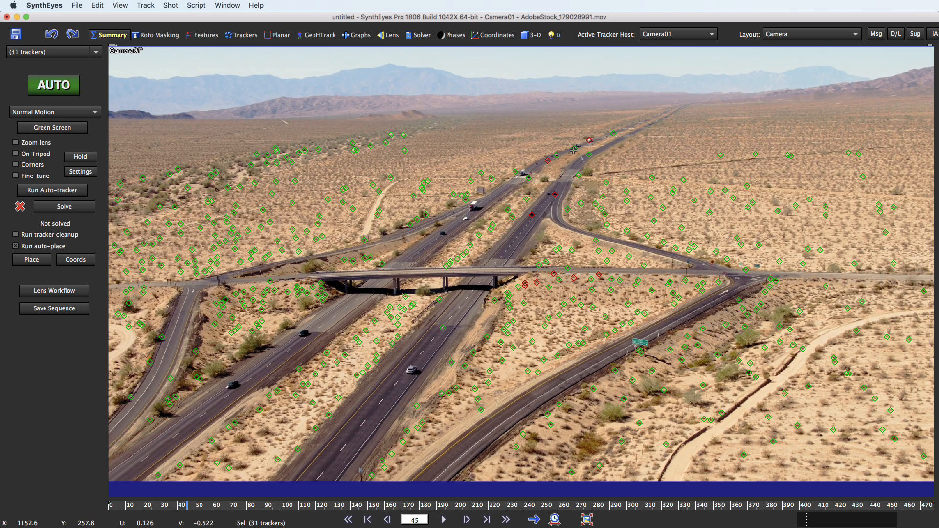
{"action": "mouse_move", "coordinate": [694, 157]}
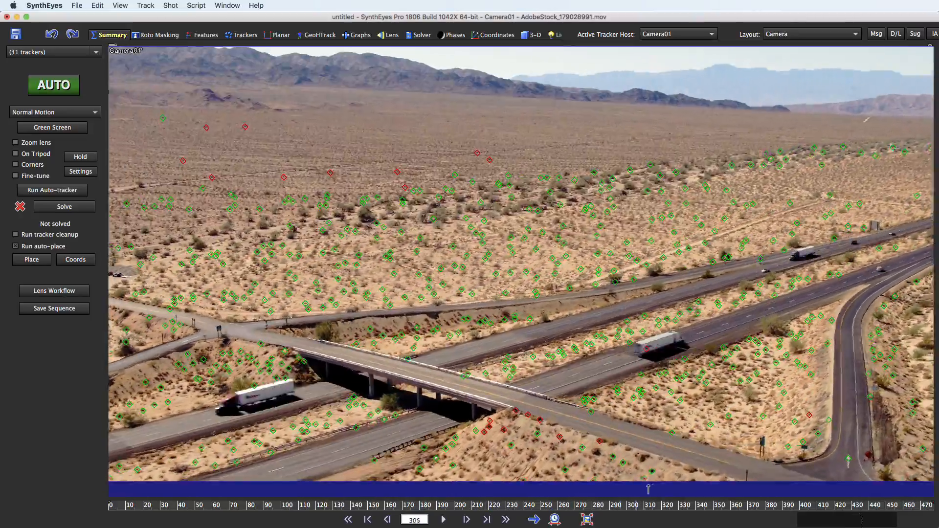
{"action": "left_click", "coordinate": [466, 520]}
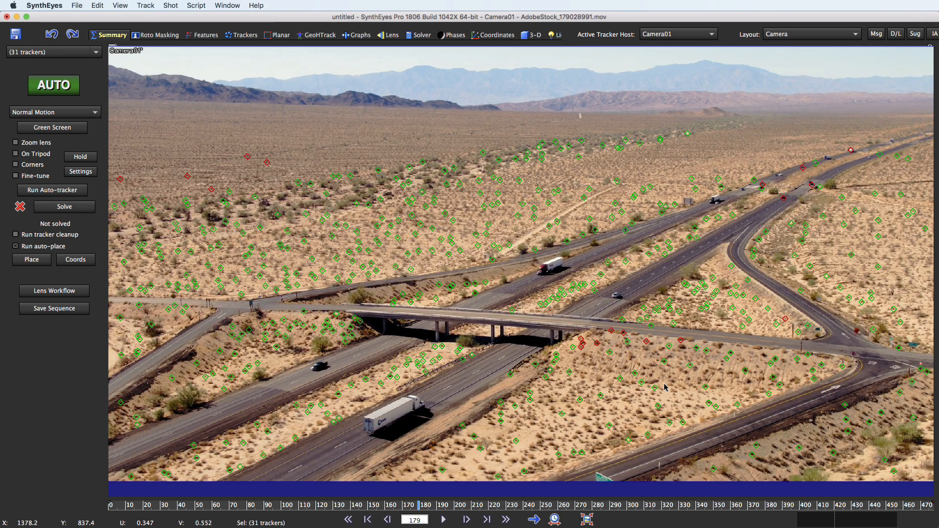
{"action": "mouse_move", "coordinate": [596, 345]}
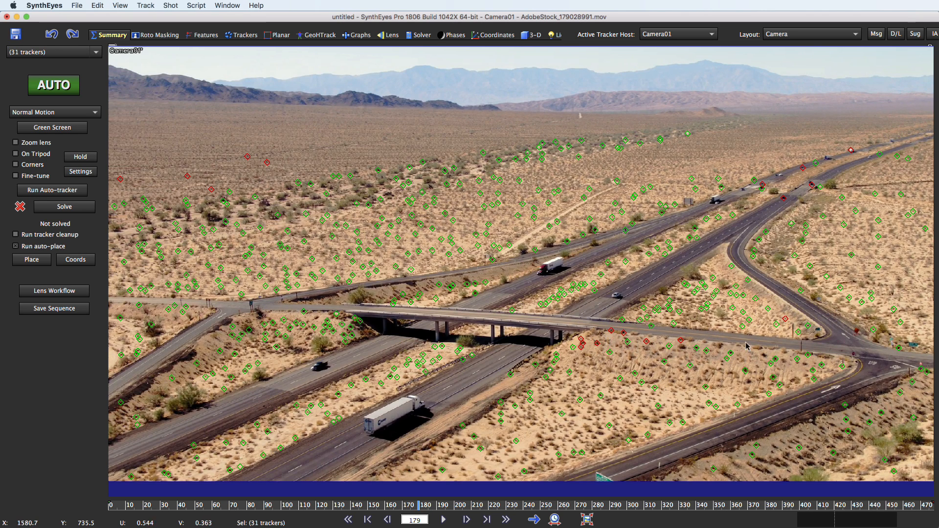
{"action": "mouse_move", "coordinate": [643, 364]}
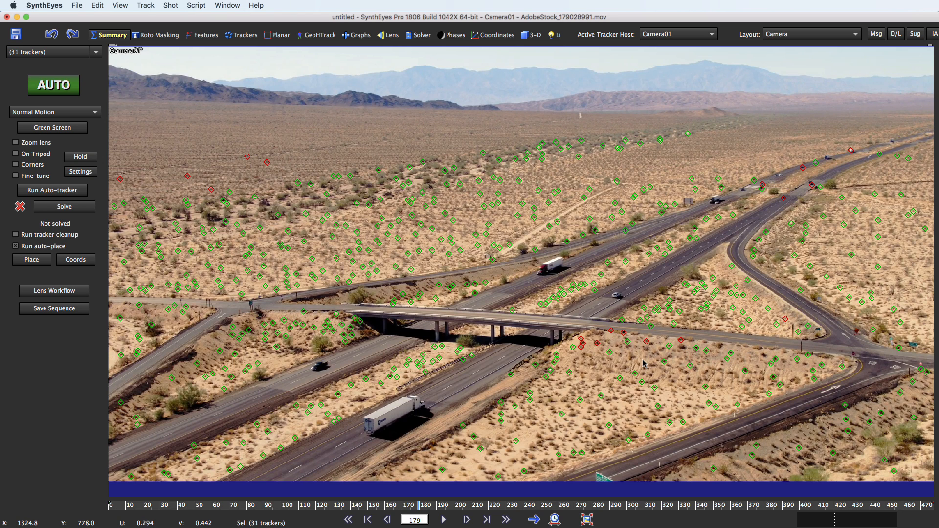
{"action": "mouse_move", "coordinate": [638, 384]}
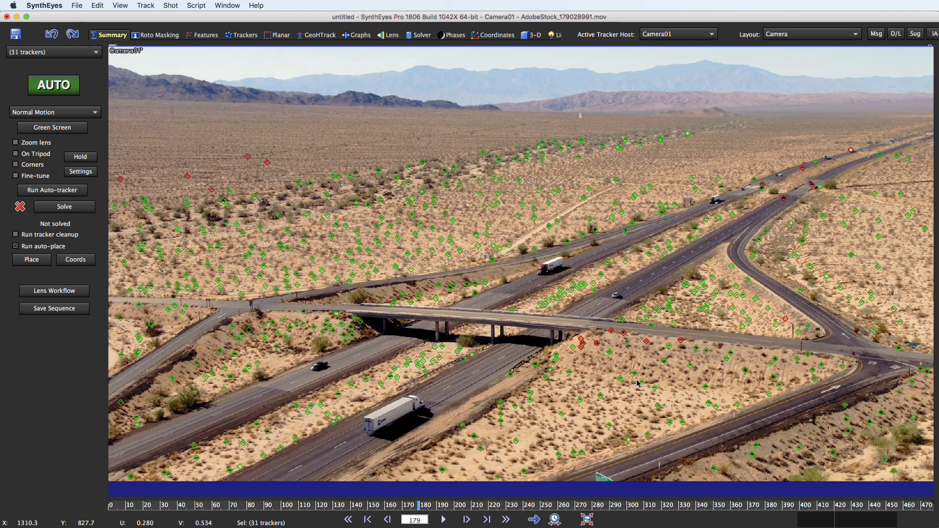
{"action": "mouse_move", "coordinate": [632, 387]}
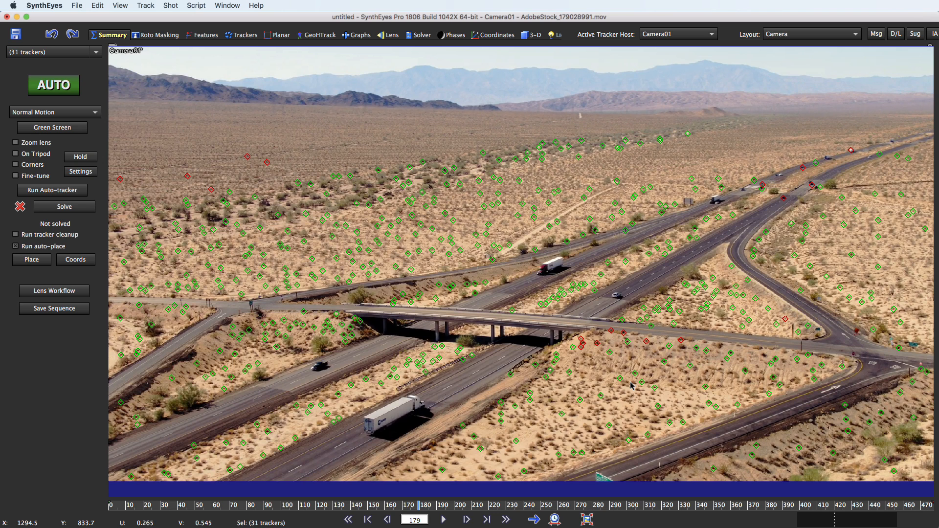
{"action": "mouse_move", "coordinate": [692, 323]}
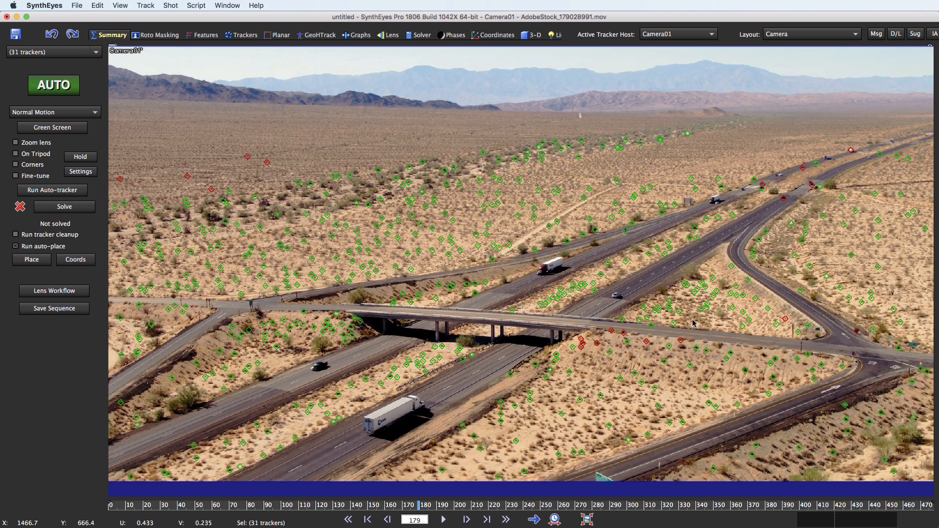
{"action": "mouse_move", "coordinate": [623, 362]}
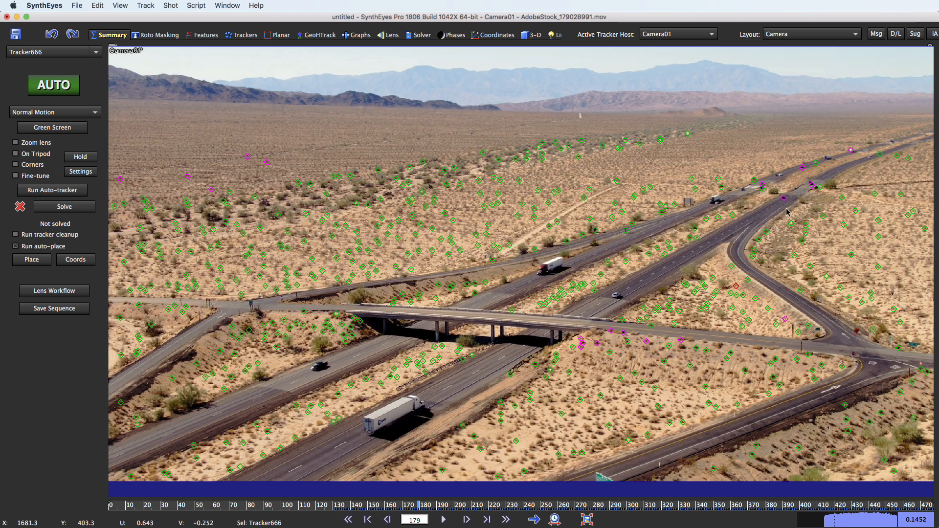
{"action": "mouse_move", "coordinate": [726, 253]}
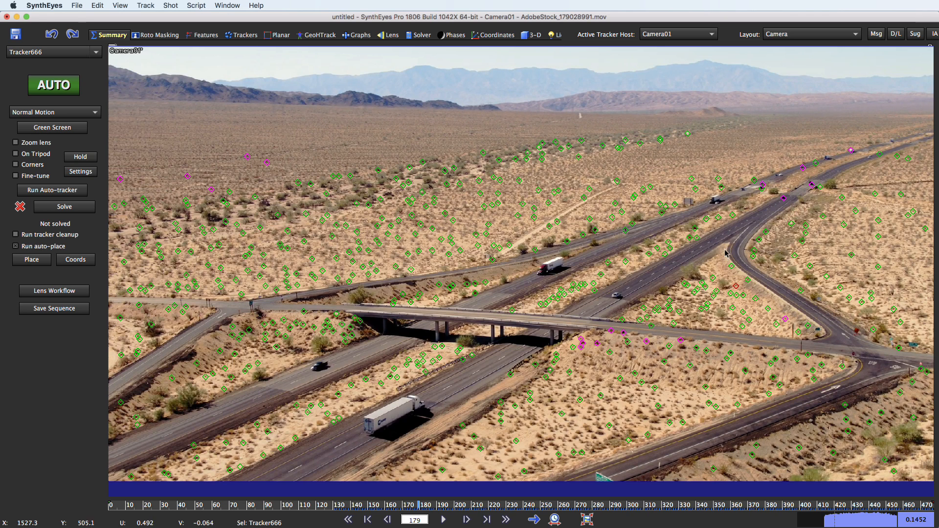
{"action": "mouse_move", "coordinate": [815, 177]}
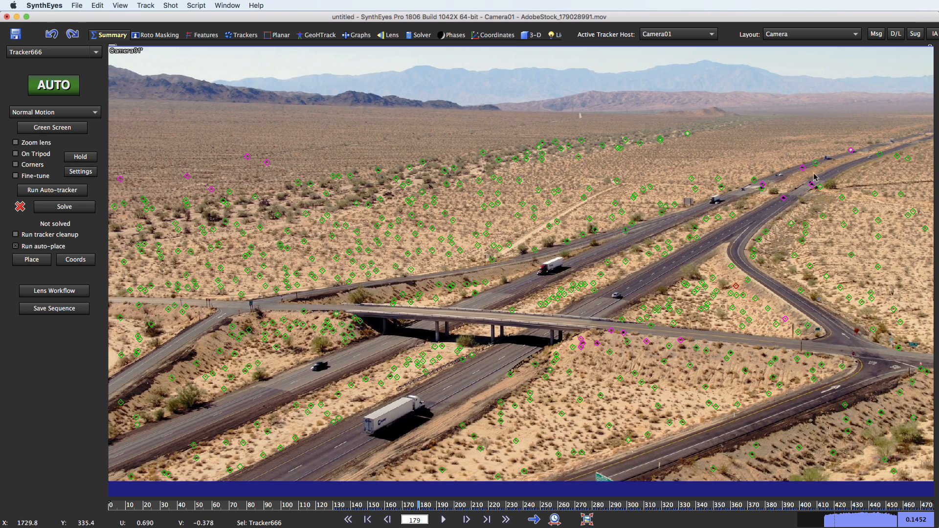
{"action": "mouse_move", "coordinate": [783, 210]}
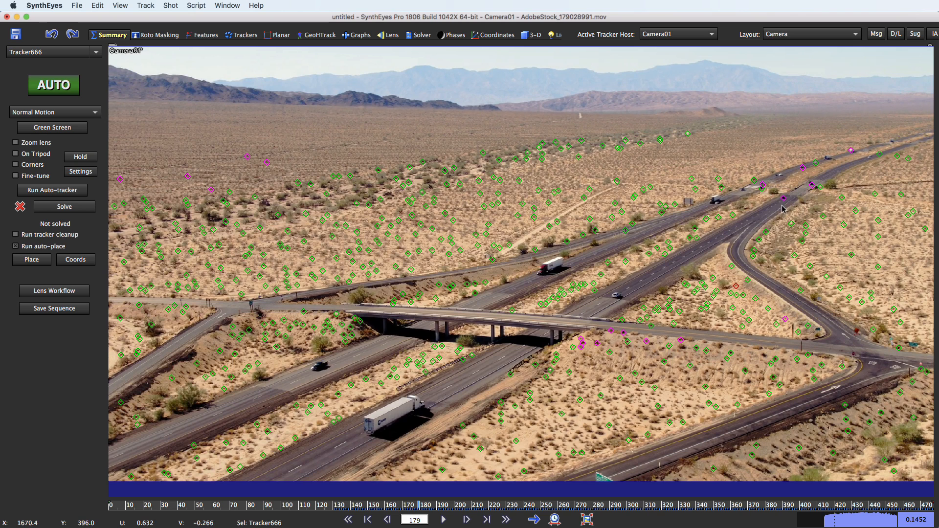
{"action": "mouse_move", "coordinate": [805, 174]}
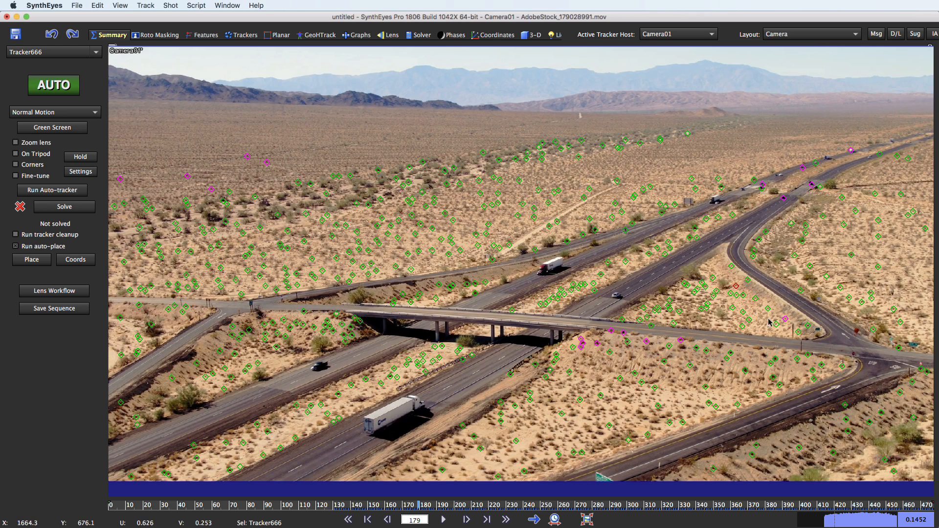
{"action": "mouse_move", "coordinate": [324, 186]}
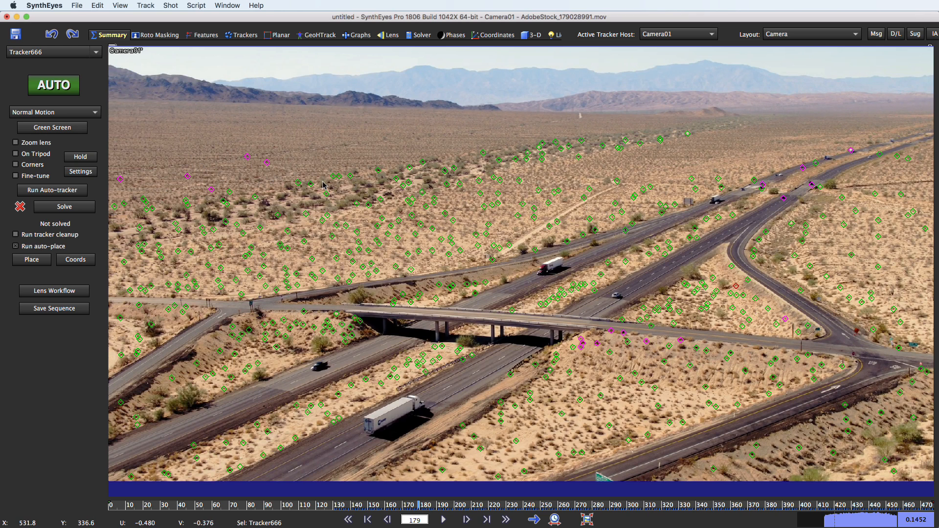
{"action": "mouse_move", "coordinate": [709, 336]}
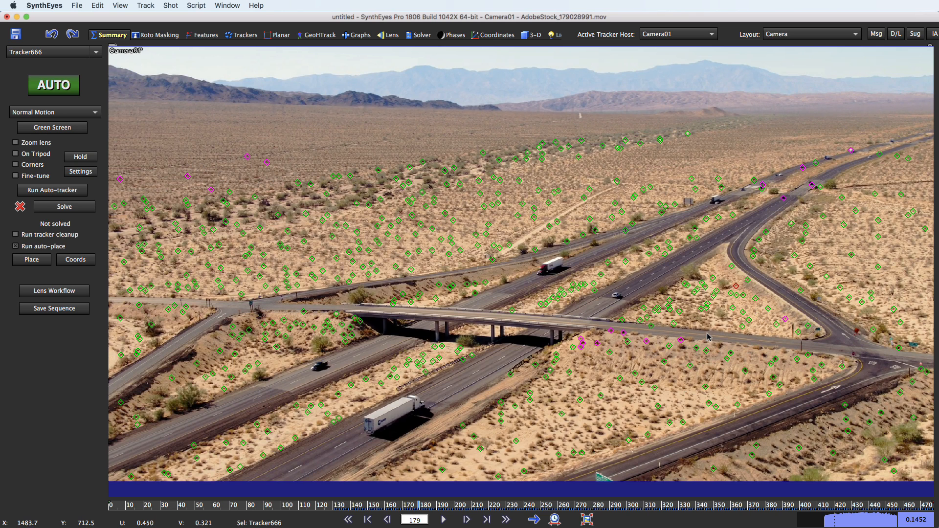
{"action": "mouse_move", "coordinate": [644, 311]}
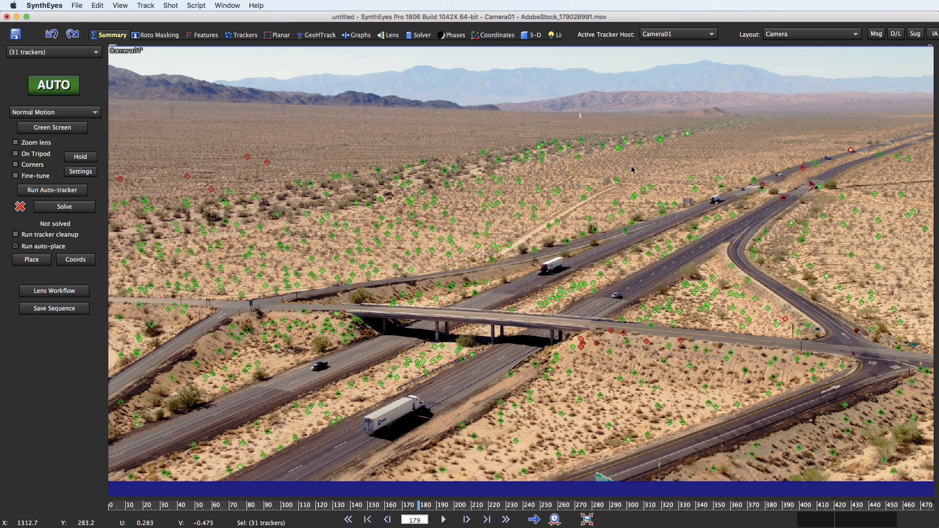
{"action": "mouse_move", "coordinate": [615, 174]}
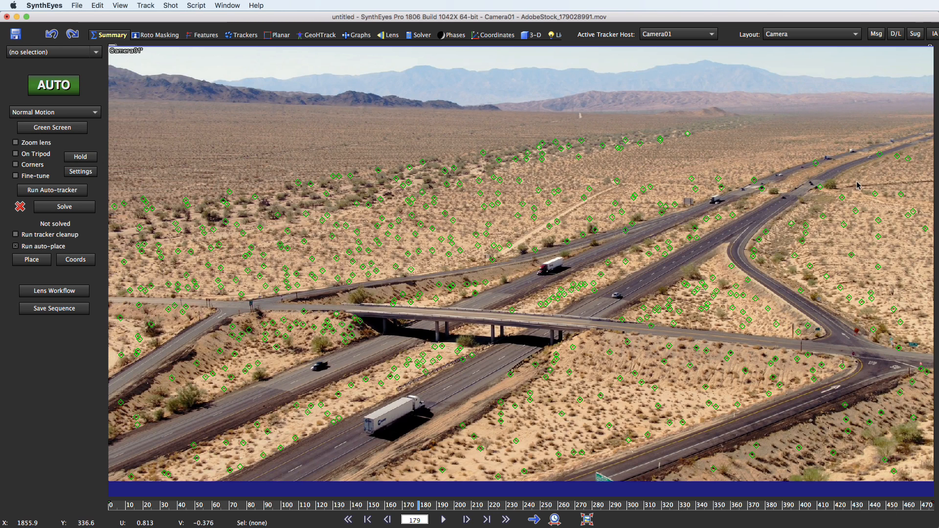
{"action": "mouse_move", "coordinate": [266, 52]}
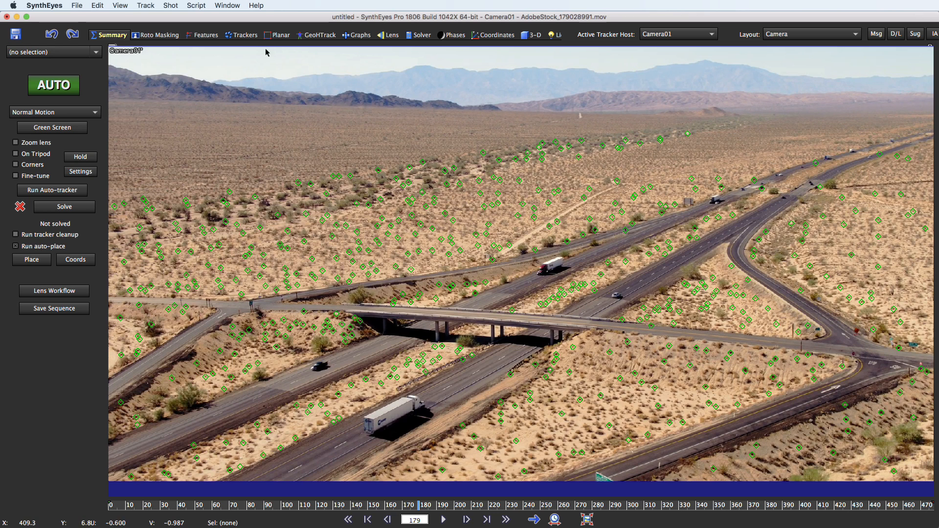
{"action": "left_click", "coordinate": [246, 35]}
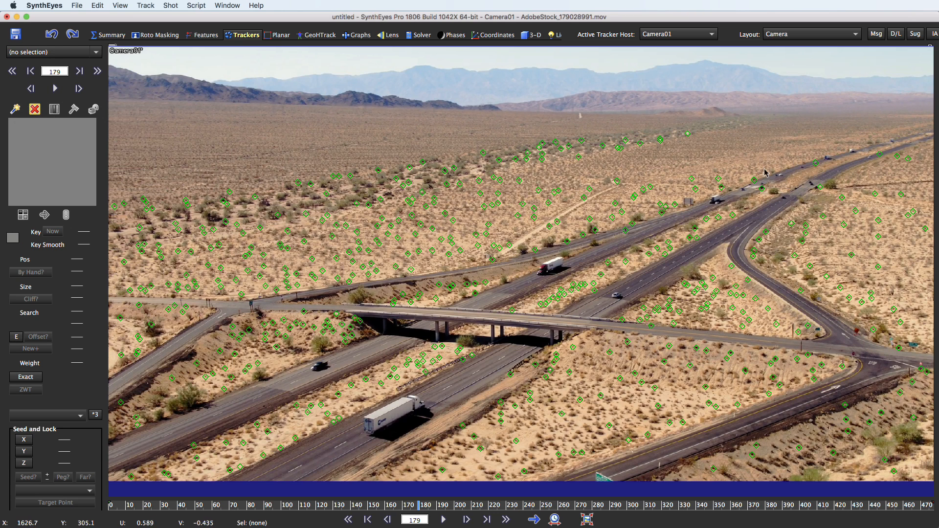
{"action": "mouse_move", "coordinate": [882, 157]}
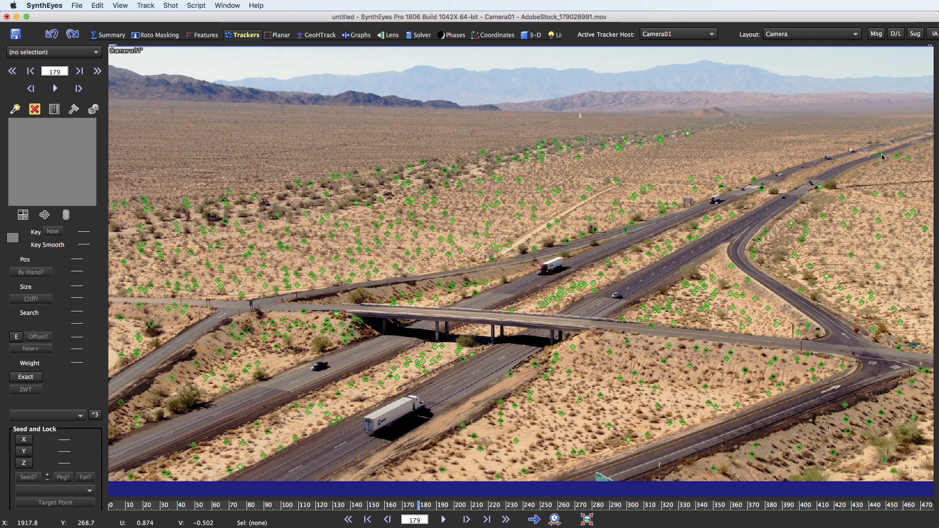
{"action": "mouse_move", "coordinate": [769, 222]}
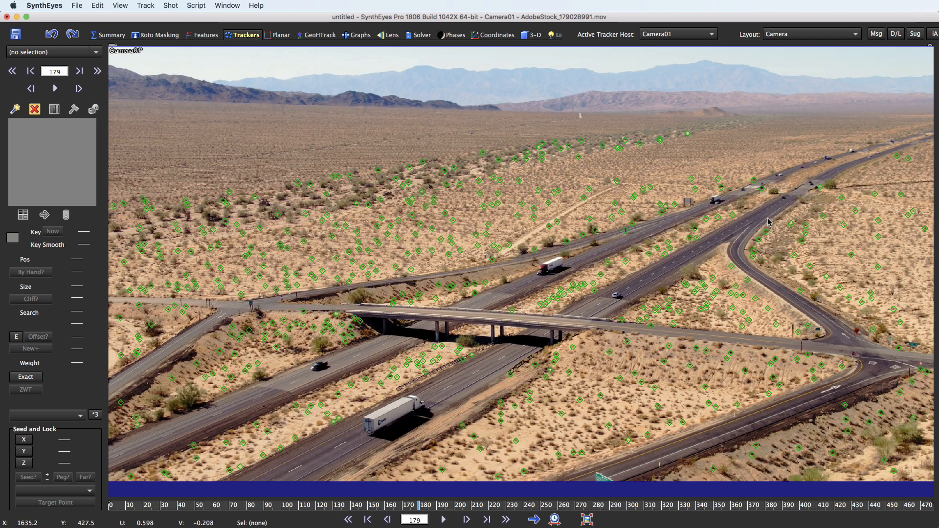
{"action": "left_click", "coordinate": [442, 519]}
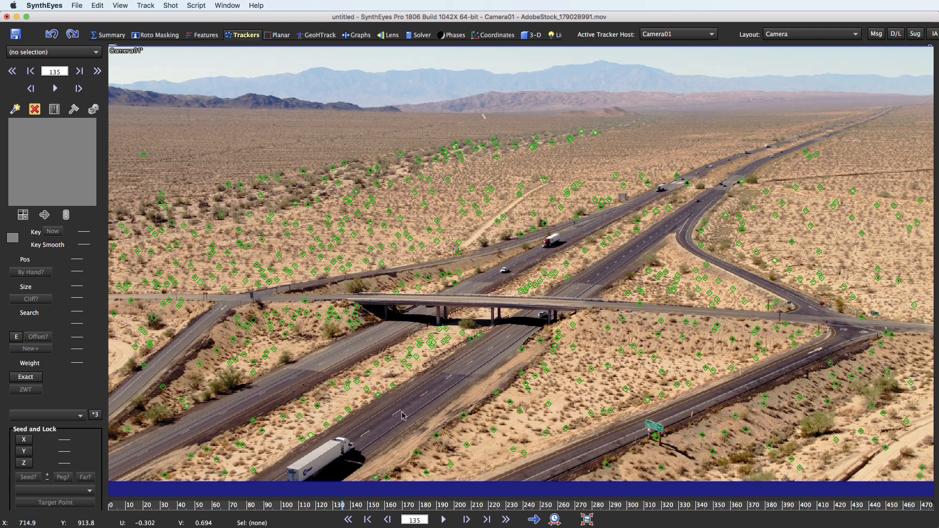
{"action": "mouse_move", "coordinate": [274, 81]}
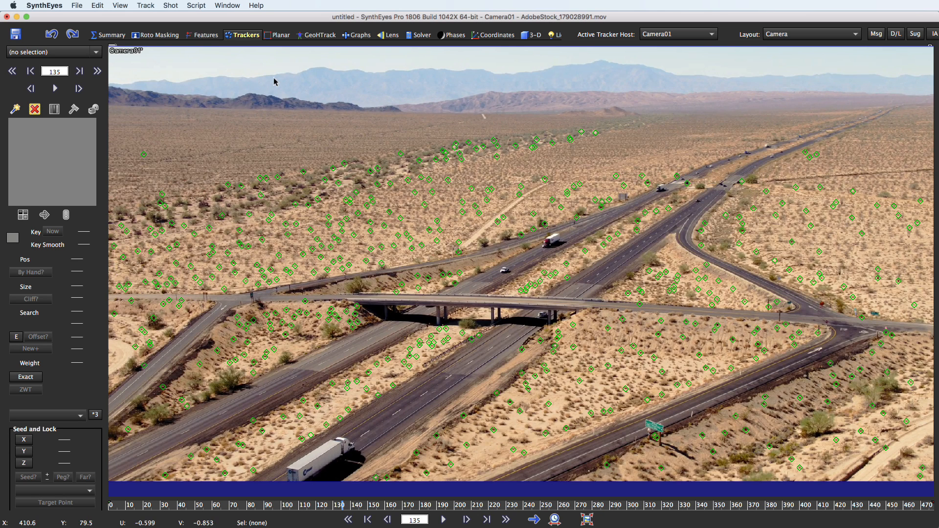
{"action": "mouse_move", "coordinate": [430, 24]}
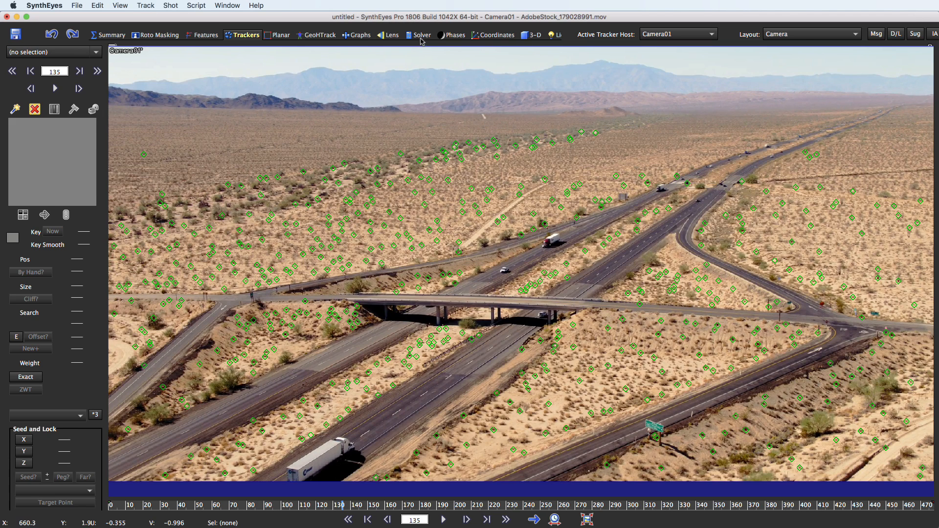
Run a first camera solve from the Solver panel and accept the ~1.98 hpix result.
{"action": "left_click", "coordinate": [421, 35]}
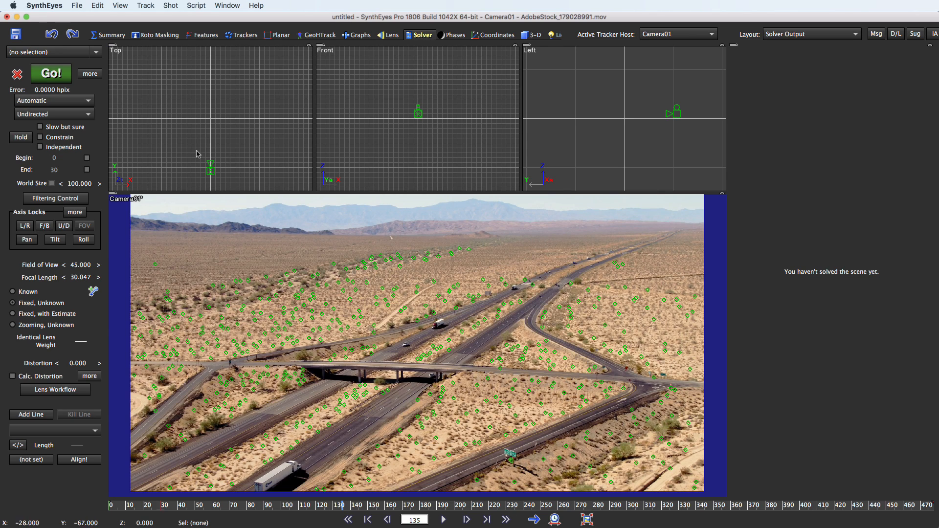
{"action": "left_click", "coordinate": [50, 74]}
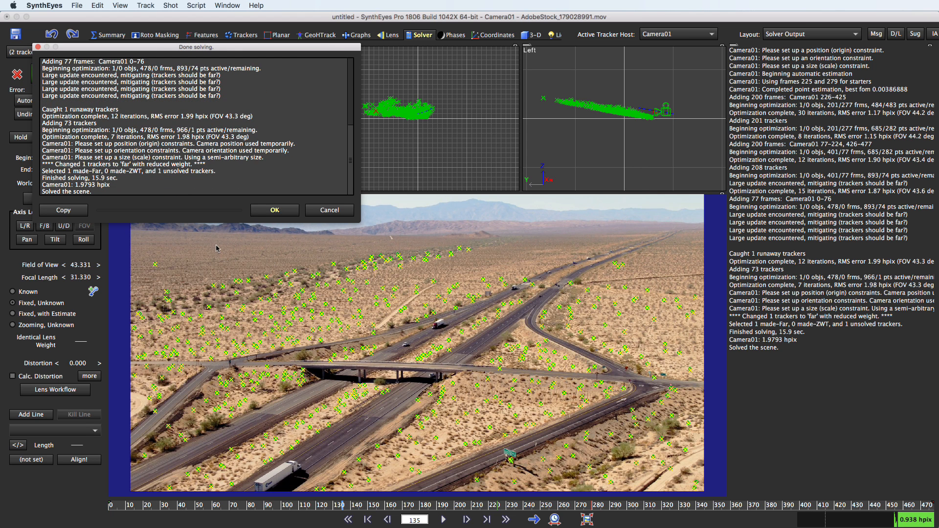
{"action": "left_click", "coordinate": [274, 210]}
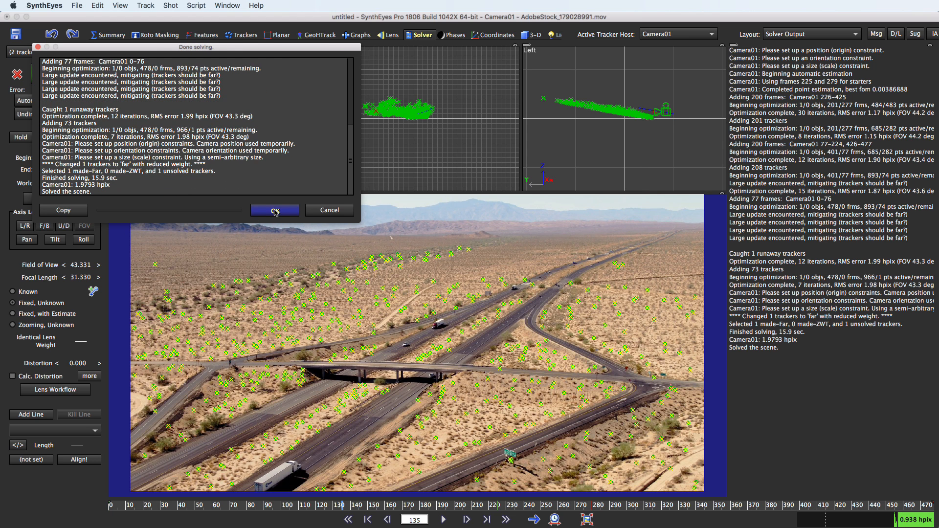
{"action": "left_click", "coordinate": [274, 211]}
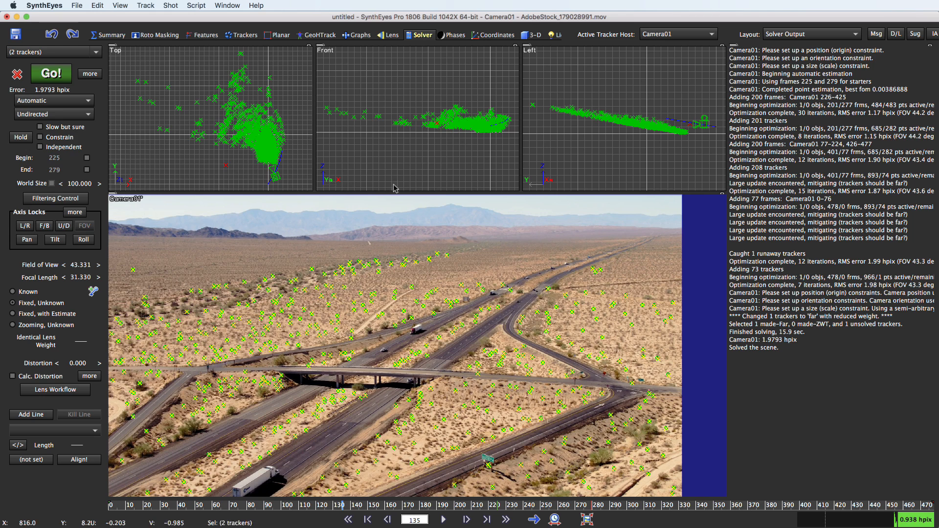
{"action": "mouse_move", "coordinate": [186, 194]}
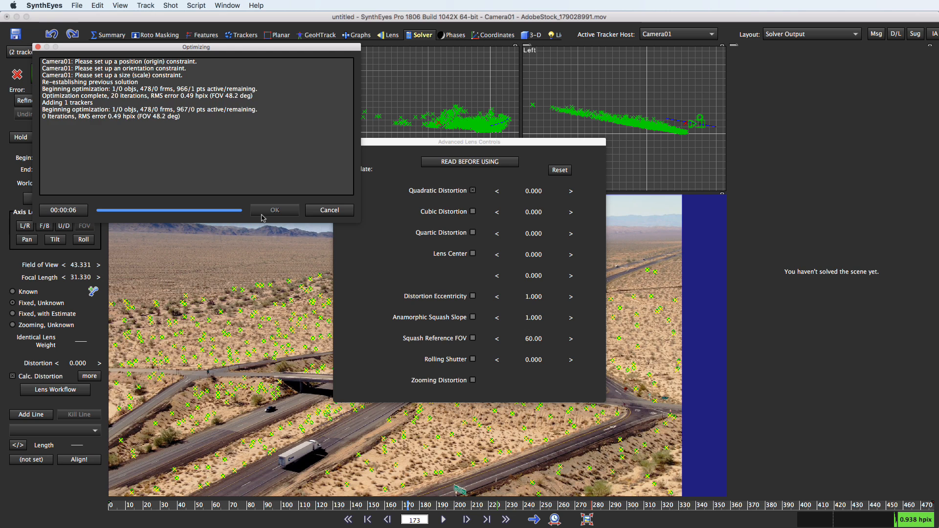
{"action": "mouse_move", "coordinate": [276, 218]}
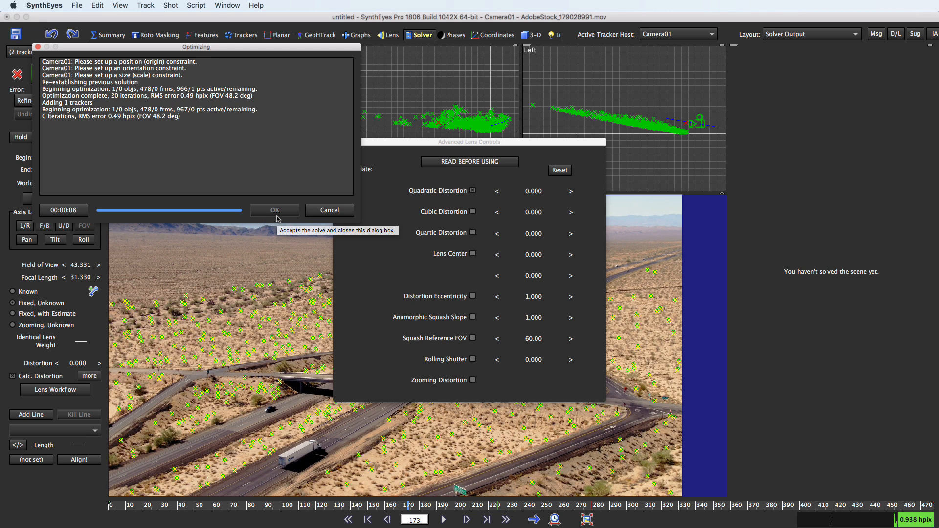
Accept the refined 0.49 hpix solve and move the lens controls window aside.
{"action": "left_click", "coordinate": [274, 209]}
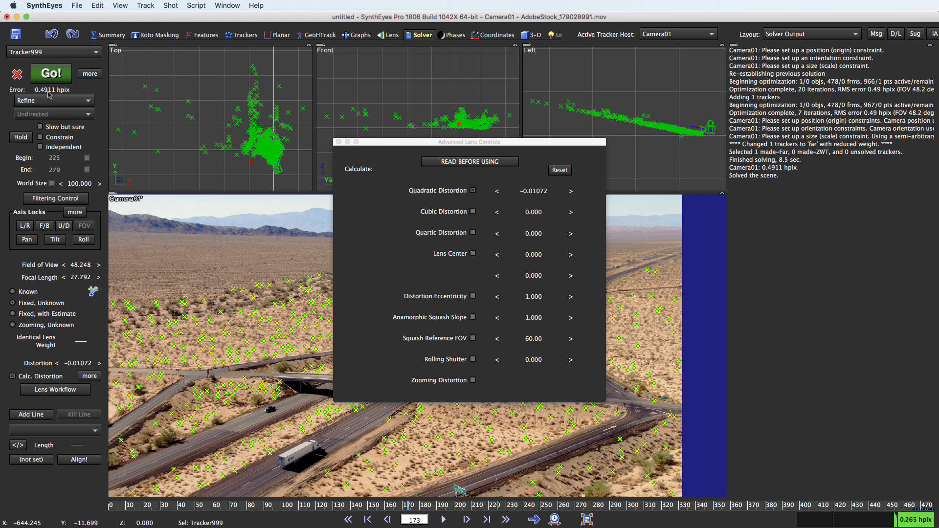
{"action": "left_click_drag", "start_coordinate": [469, 142], "coordinate": [756, 248]}
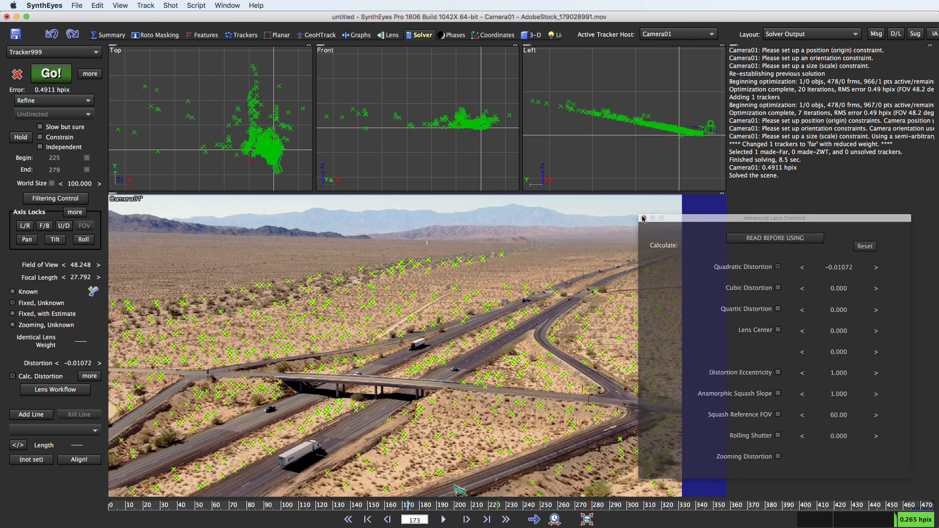
Close Advanced Lens Controls and jump to a later frame to check the solved trackers.
{"action": "left_click", "coordinate": [643, 217]}
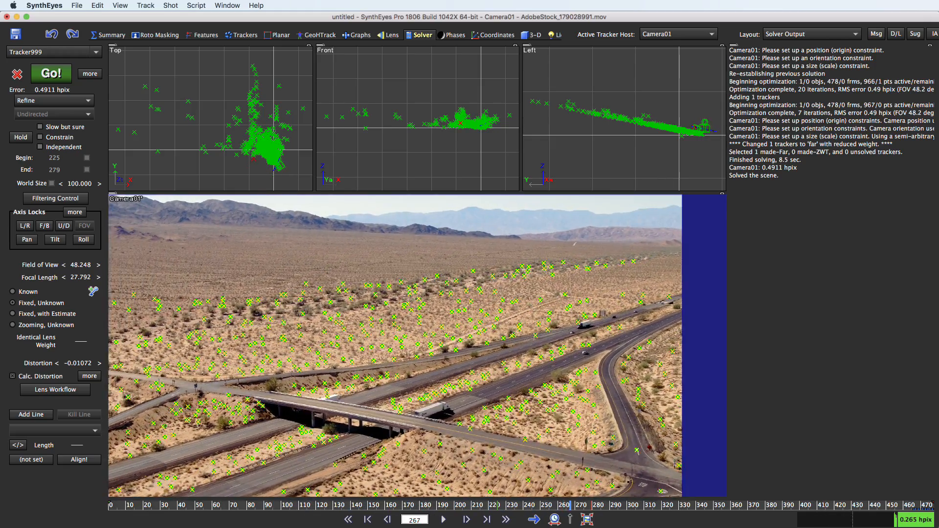
{"action": "left_click", "coordinate": [442, 519]}
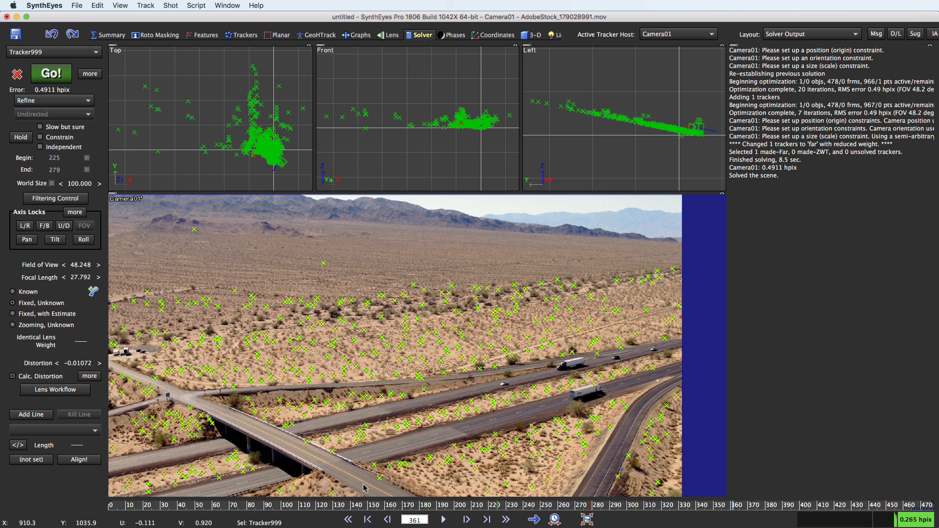
{"action": "mouse_move", "coordinate": [377, 505]}
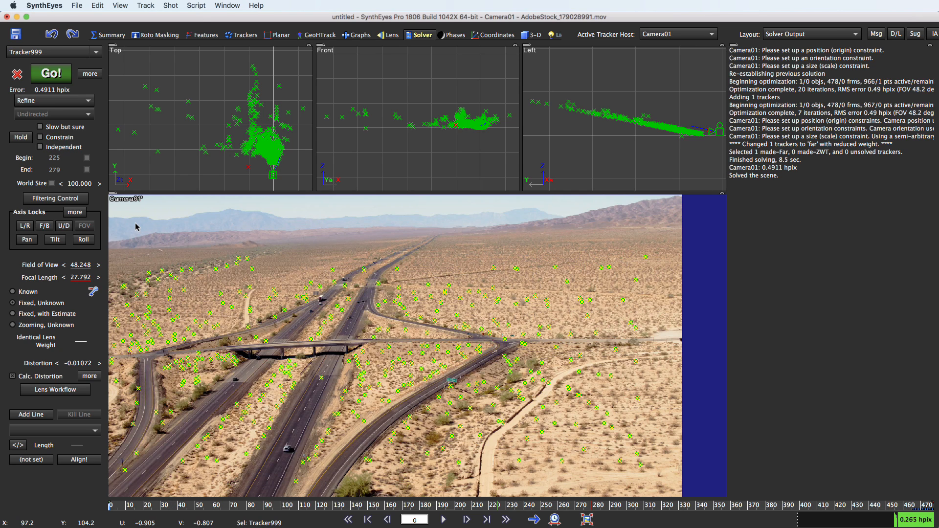
{"action": "mouse_move", "coordinate": [382, 379]}
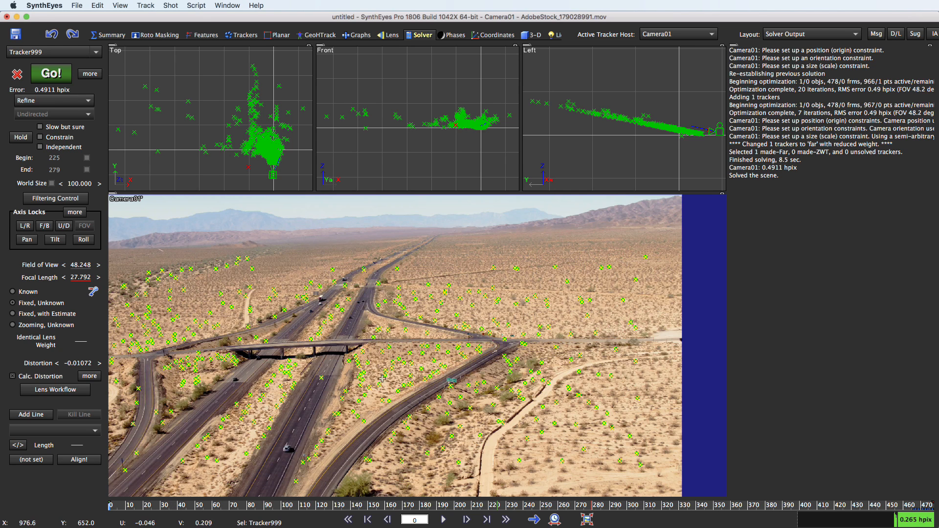
{"action": "mouse_move", "coordinate": [271, 443]}
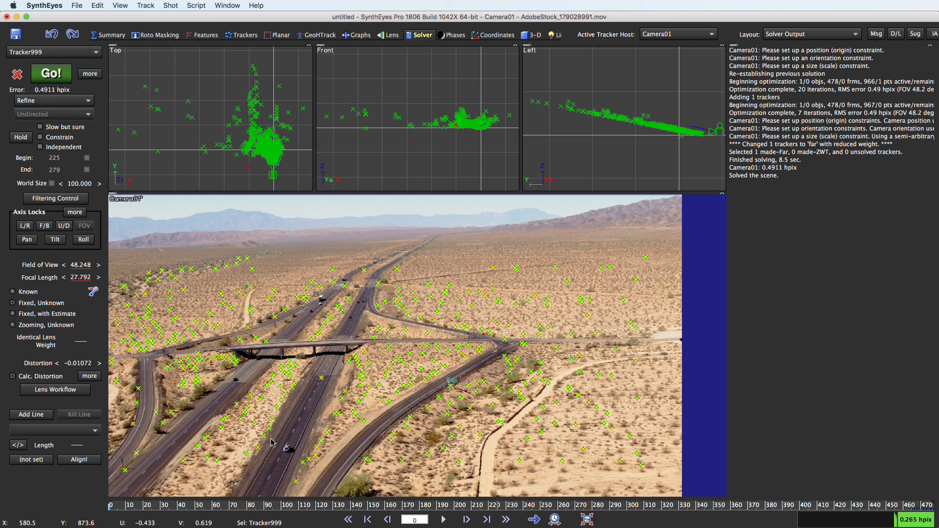
{"action": "mouse_move", "coordinate": [336, 443]}
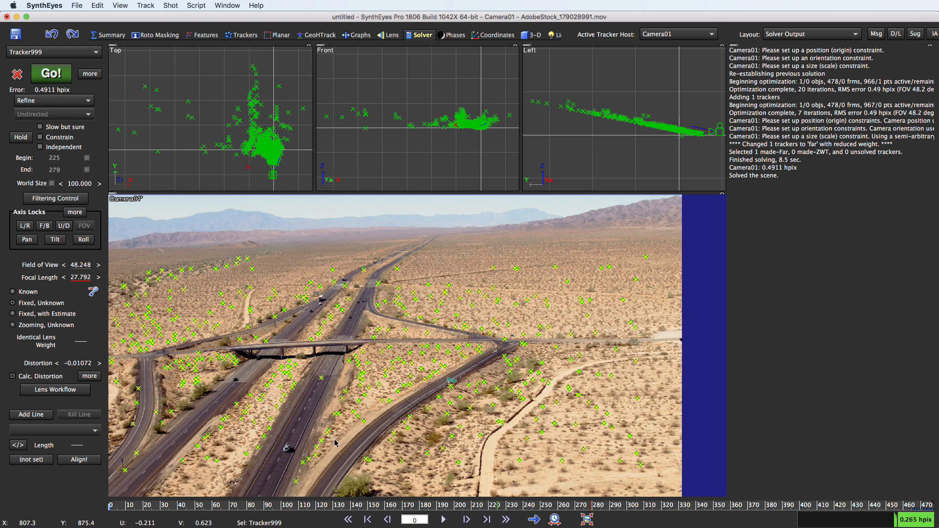
{"action": "mouse_move", "coordinate": [287, 383]}
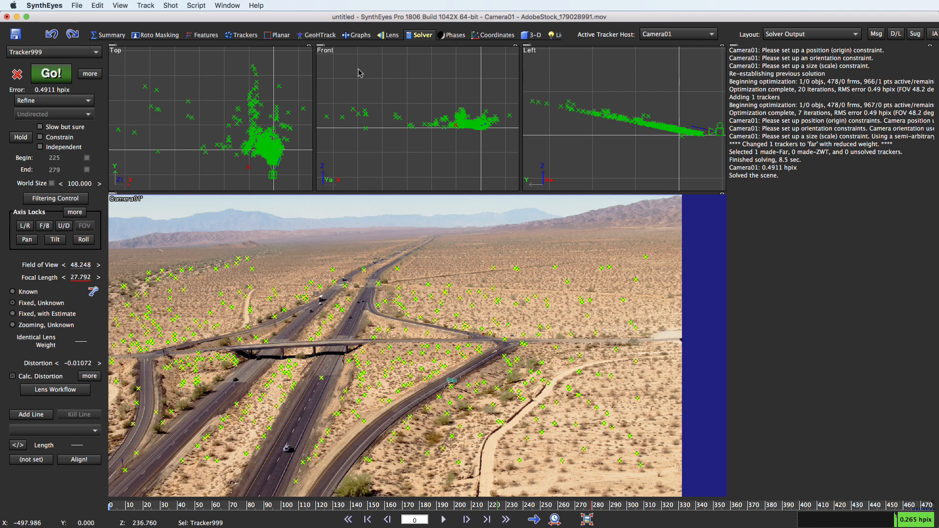
Show the tracker graphs and expand Tracker1's curve channels.
{"action": "left_click", "coordinate": [356, 34]}
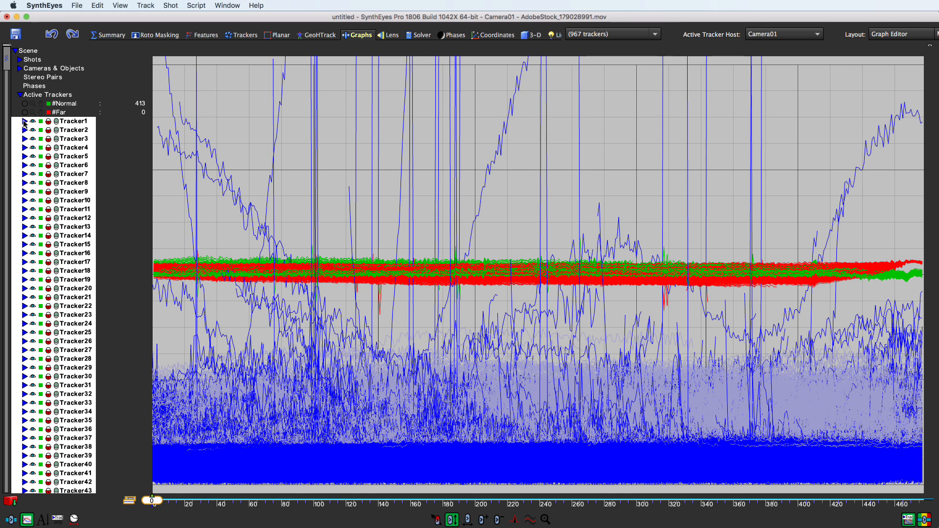
{"action": "left_click", "coordinate": [24, 122]}
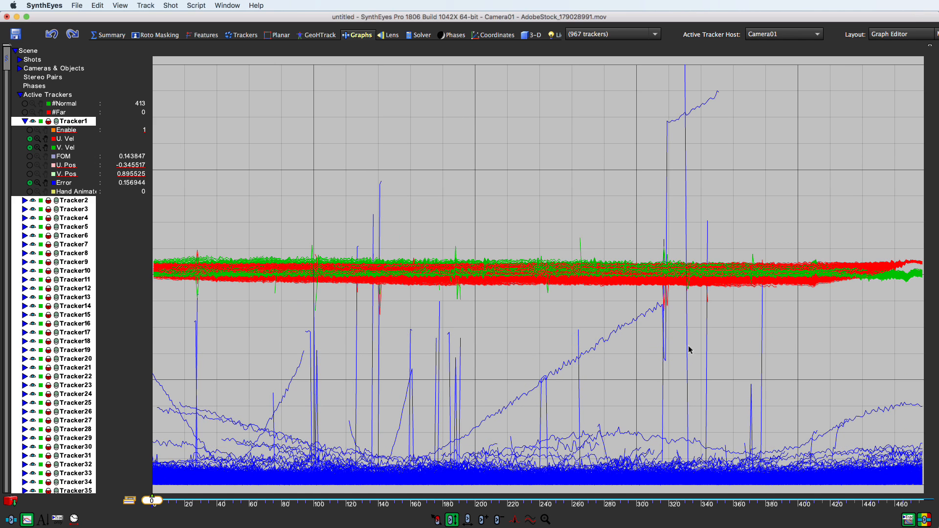
{"action": "mouse_move", "coordinate": [619, 438]}
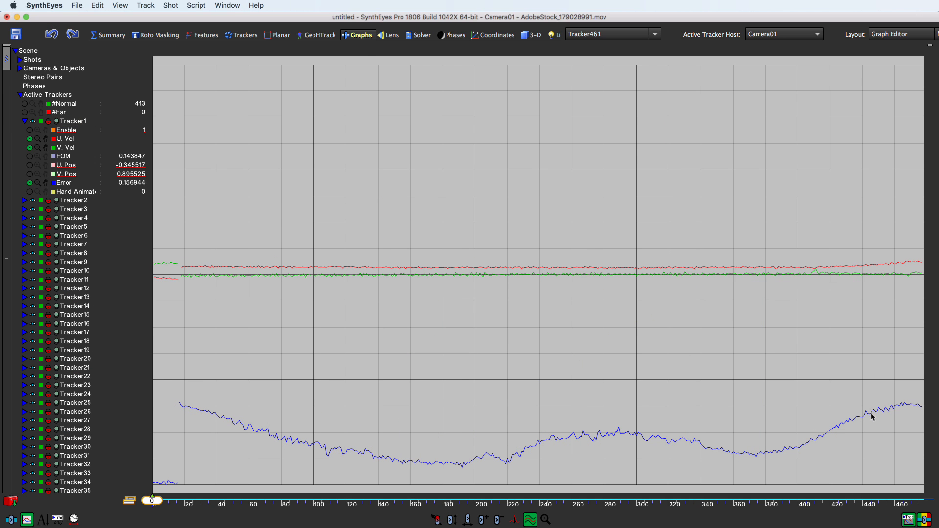
{"action": "mouse_move", "coordinate": [169, 38]}
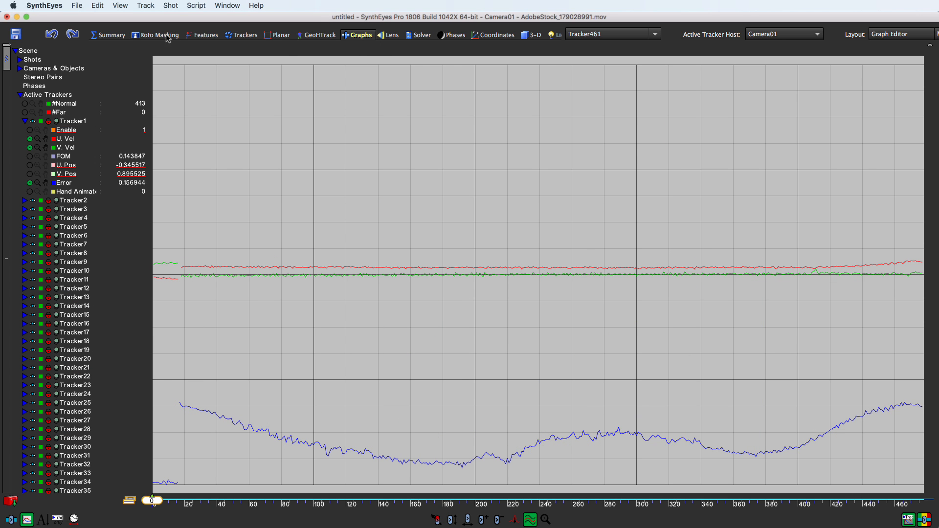
Return to the Summary view of the shot.
{"action": "left_click", "coordinate": [111, 35]}
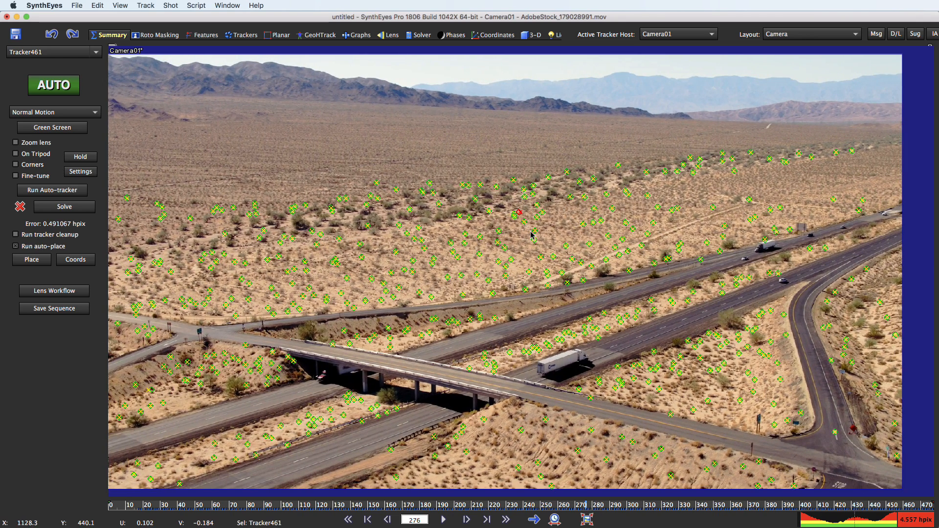
{"action": "mouse_move", "coordinate": [532, 233]}
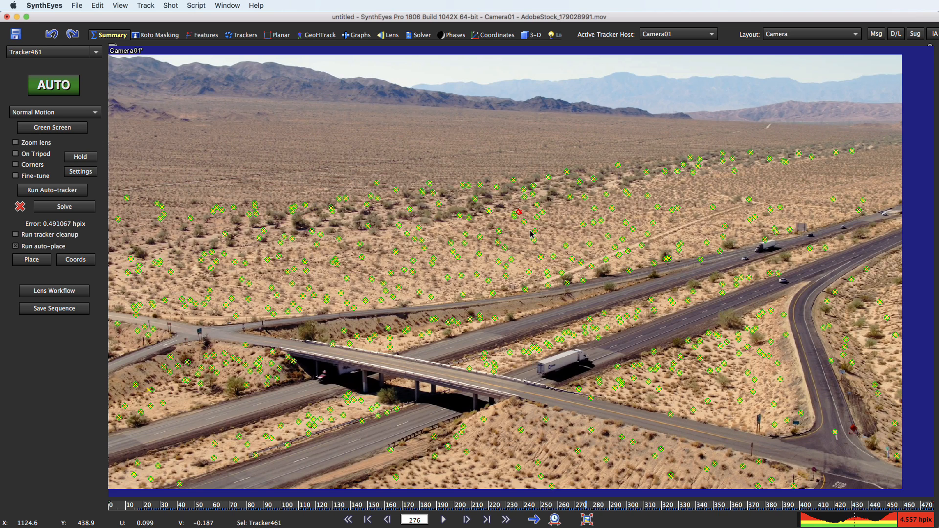
{"action": "mouse_move", "coordinate": [500, 246]}
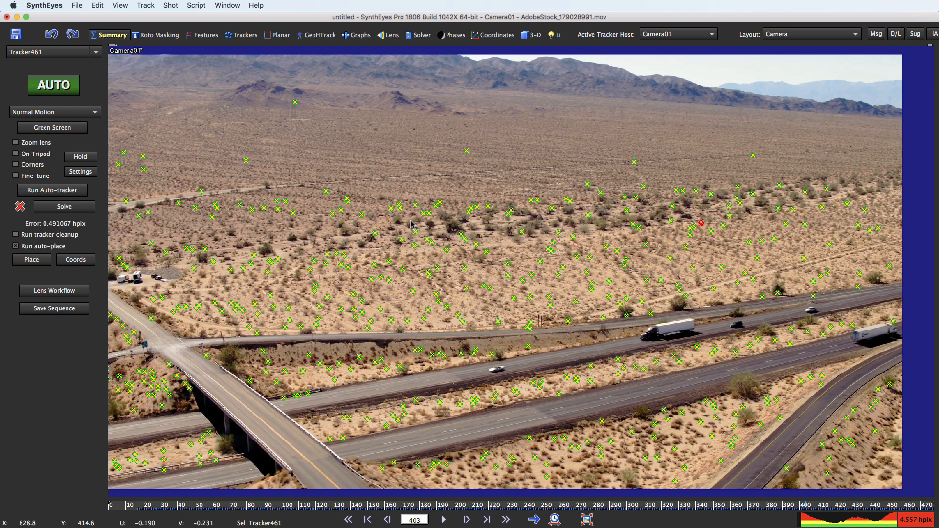
{"action": "mouse_move", "coordinate": [342, 251]}
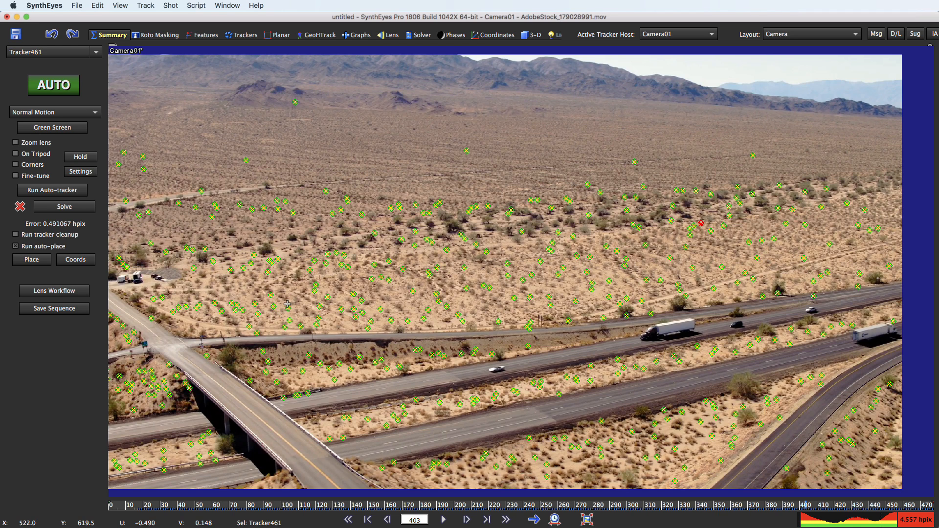
{"action": "mouse_move", "coordinate": [332, 275]}
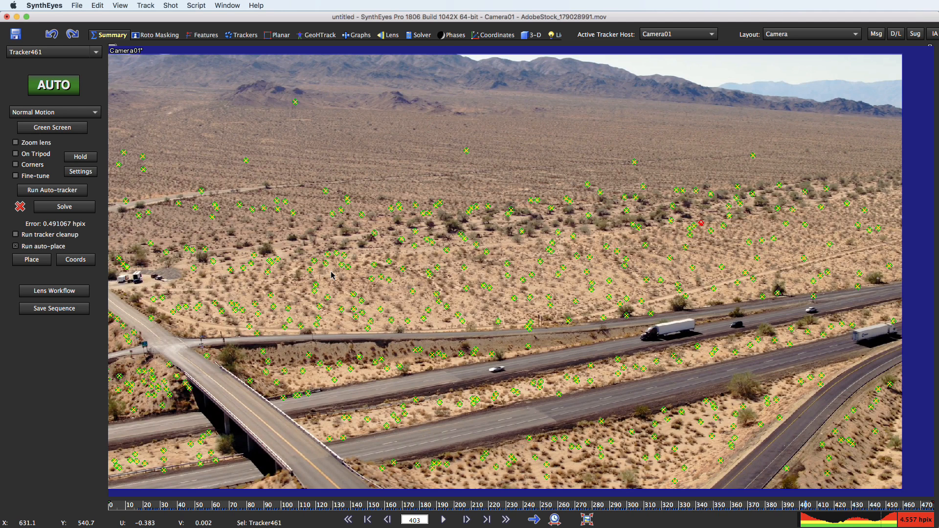
{"action": "mouse_move", "coordinate": [198, 336]}
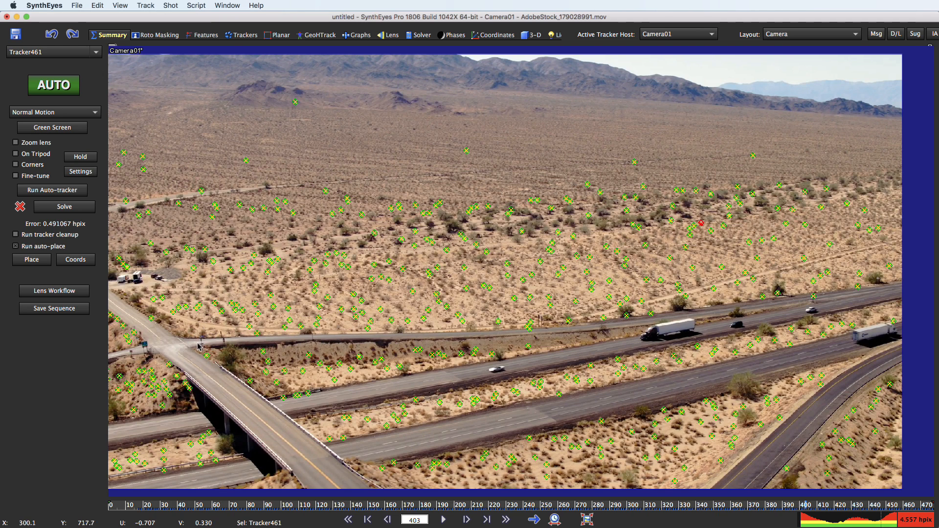
{"action": "mouse_move", "coordinate": [141, 298]}
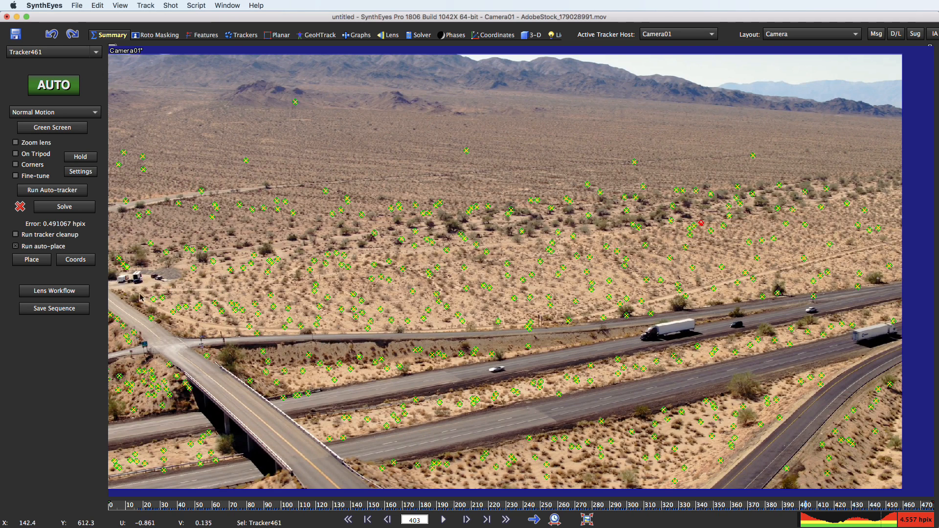
{"action": "mouse_move", "coordinate": [239, 293]}
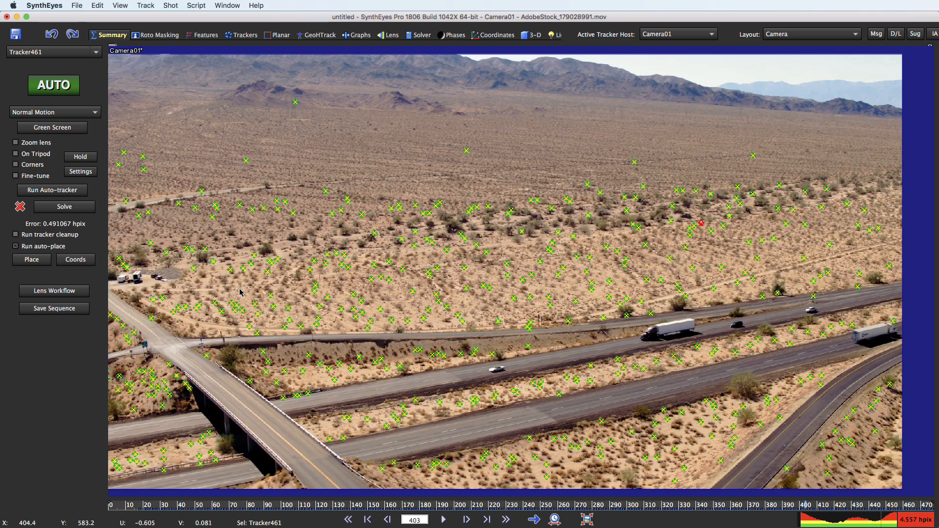
{"action": "mouse_move", "coordinate": [453, 250]}
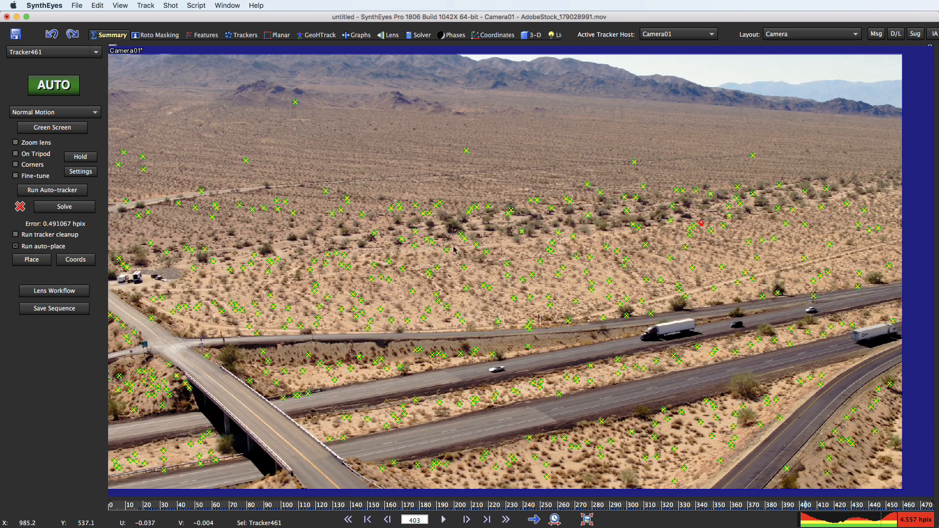
{"action": "mouse_move", "coordinate": [420, 190]}
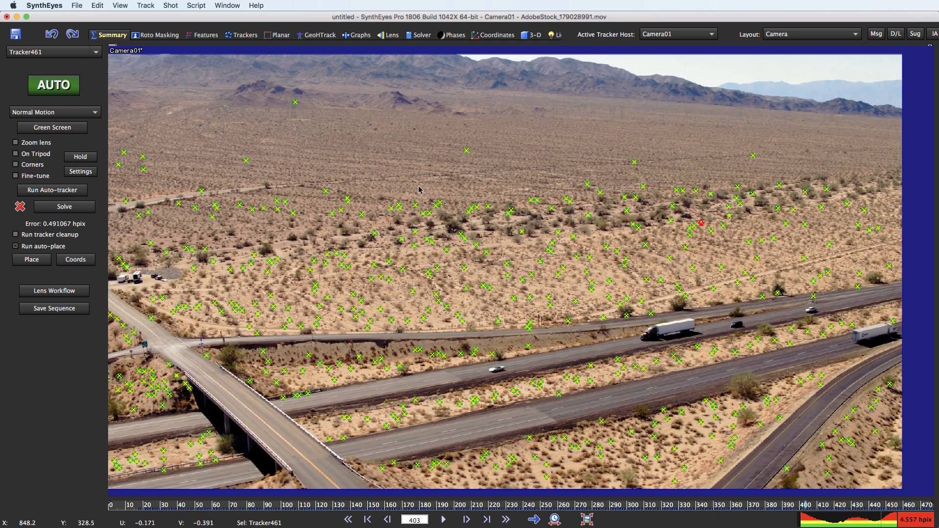
{"action": "mouse_move", "coordinate": [336, 250]}
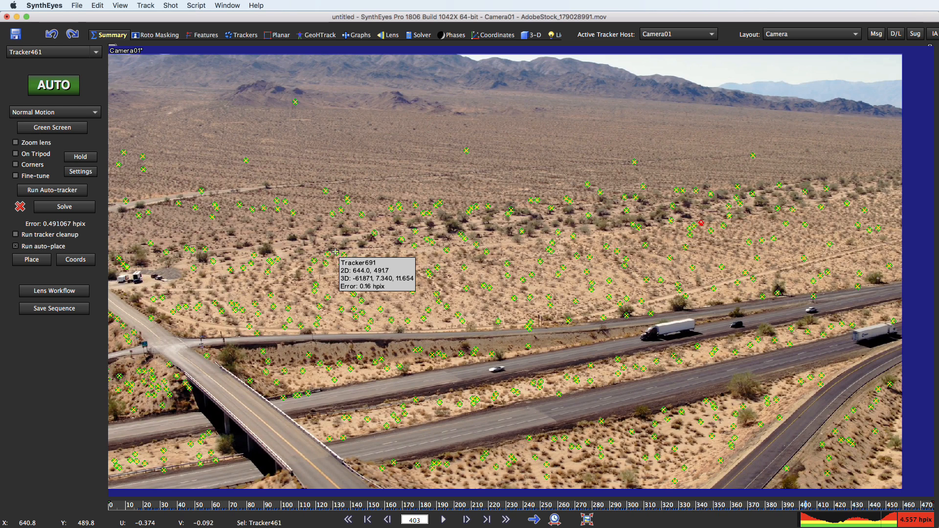
{"action": "mouse_move", "coordinate": [419, 194]}
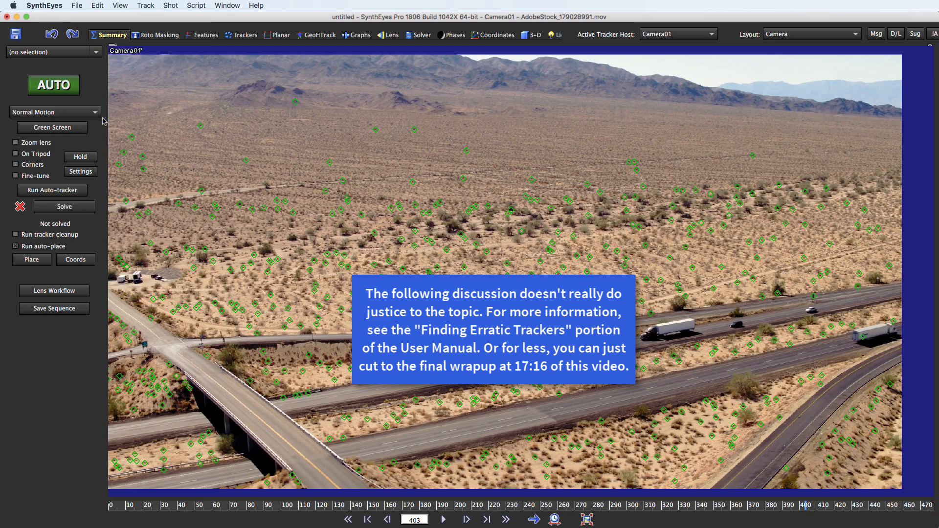
Bring up Find Erratic Trackers from the Track menu and move its panel off the shot.
{"action": "left_click", "coordinate": [145, 6]}
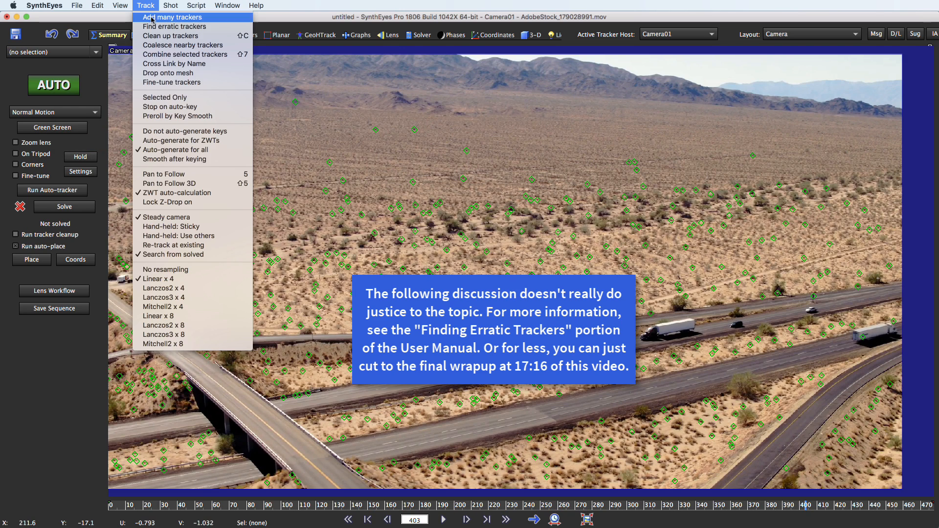
{"action": "left_click", "coordinate": [174, 26]}
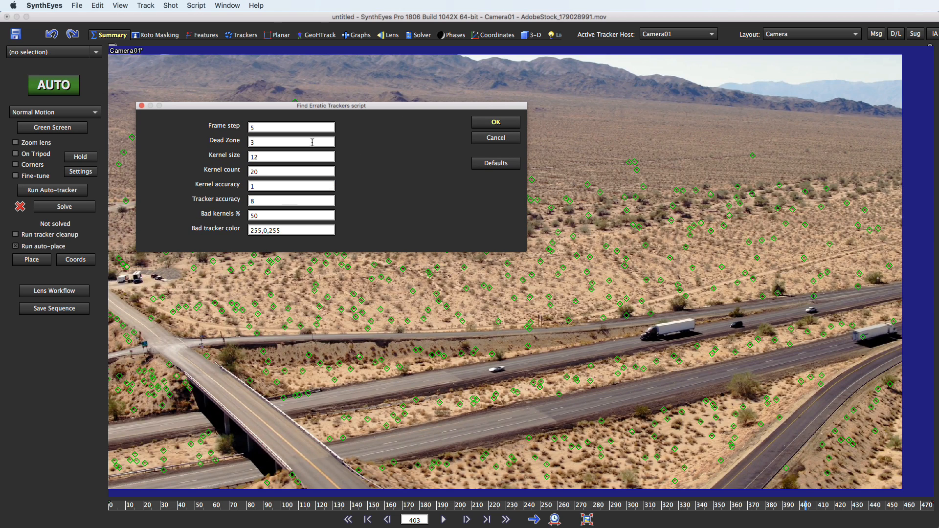
{"action": "mouse_move", "coordinate": [311, 141]}
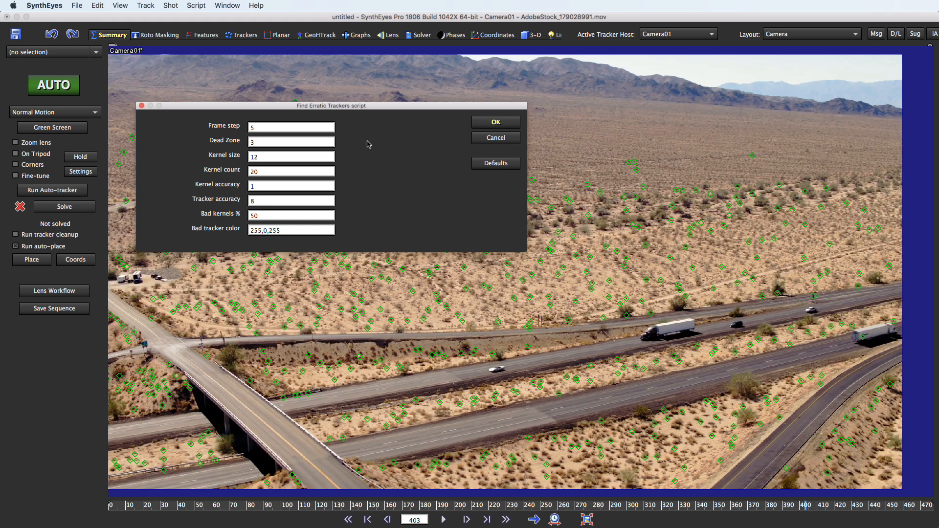
{"action": "mouse_move", "coordinate": [345, 154]}
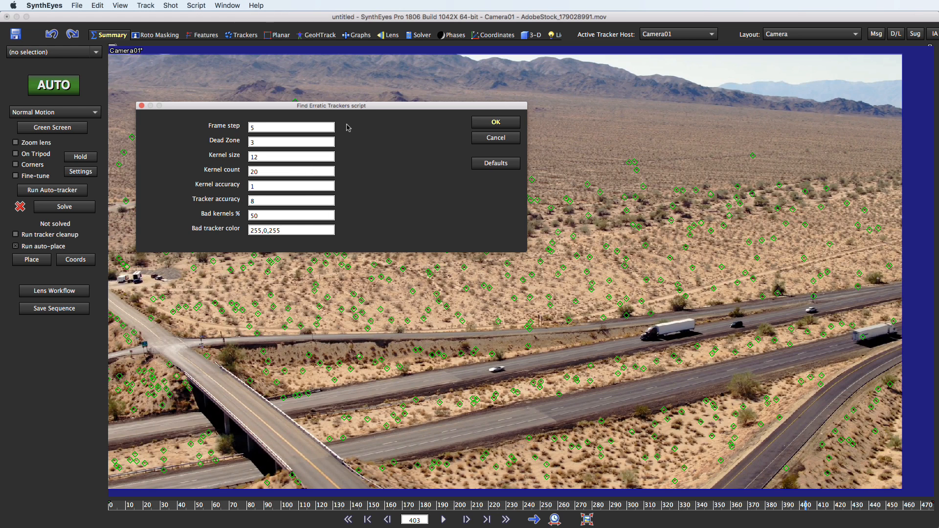
{"action": "left_click_drag", "start_coordinate": [335, 105], "coordinate": [305, 64]}
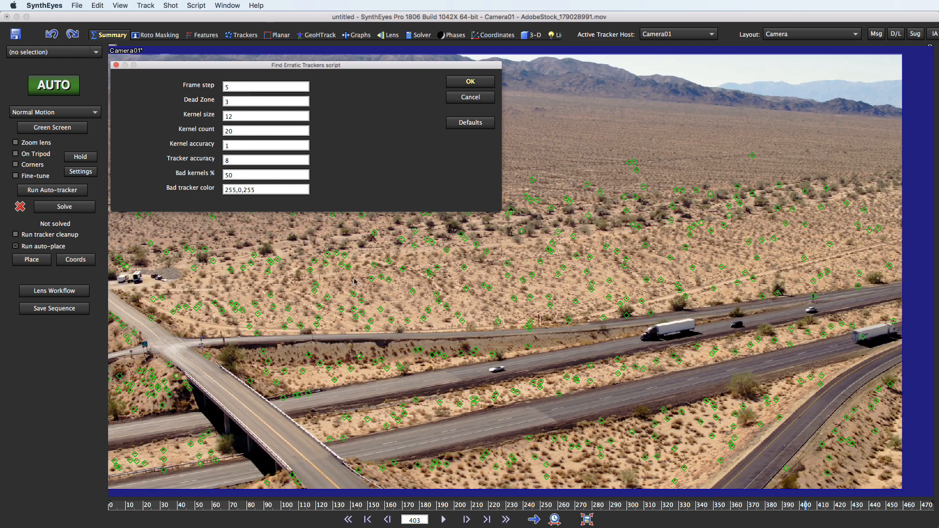
{"action": "mouse_move", "coordinate": [603, 138]}
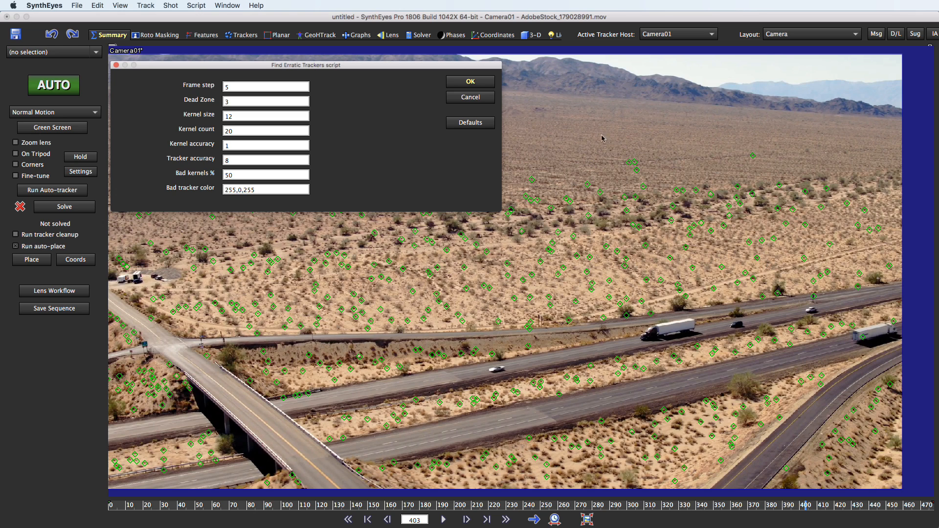
{"action": "mouse_move", "coordinate": [349, 255]}
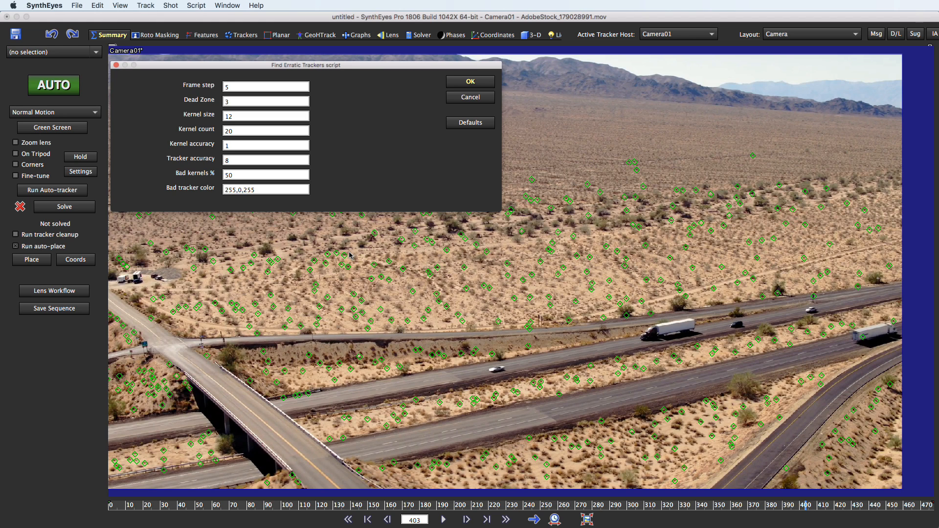
{"action": "mouse_move", "coordinate": [353, 254]}
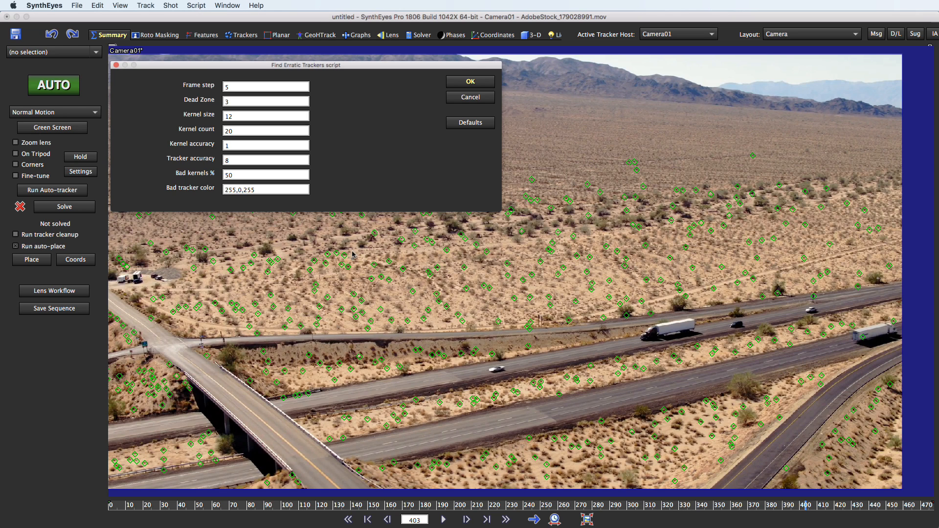
{"action": "mouse_move", "coordinate": [276, 508]}
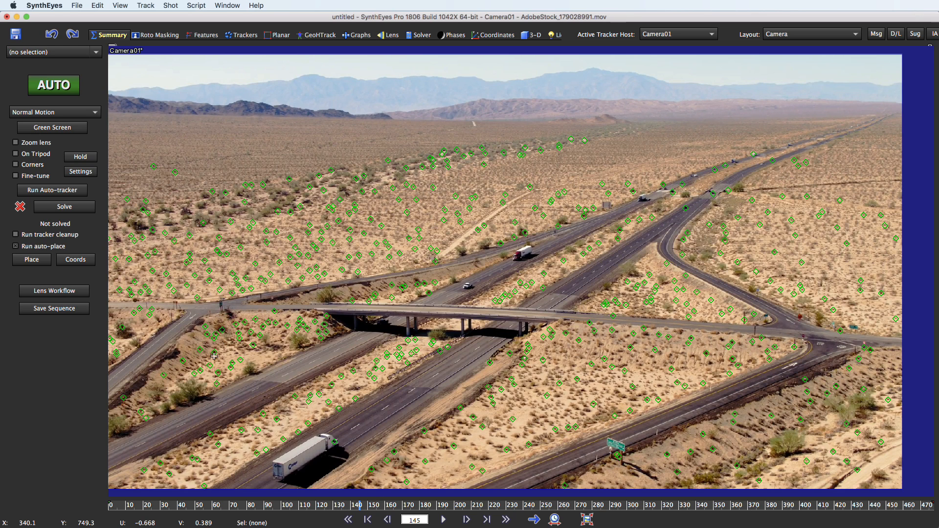
Reopen Find Erratic Trackers from the Track menu to read the parameter tooltips.
{"action": "left_click", "coordinate": [145, 6]}
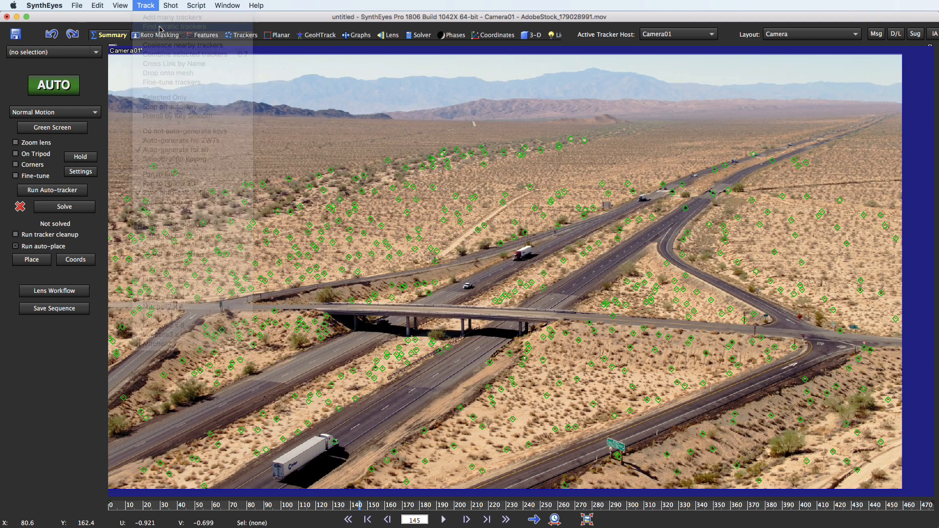
{"action": "left_click", "coordinate": [174, 26]}
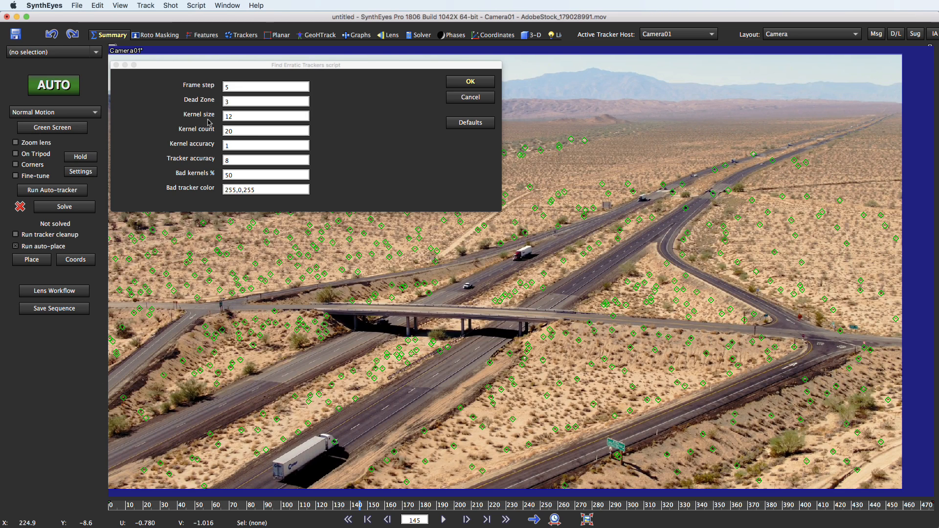
{"action": "mouse_move", "coordinate": [213, 138]}
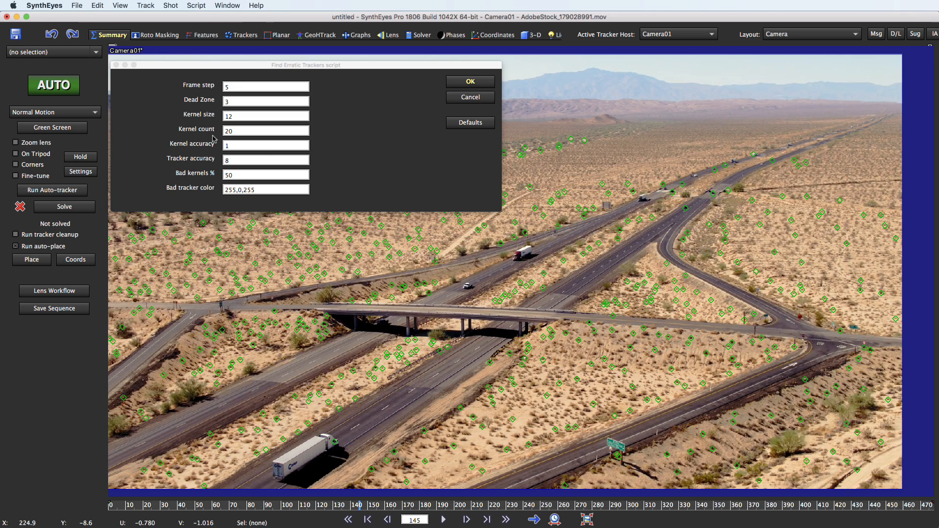
{"action": "mouse_move", "coordinate": [240, 151]}
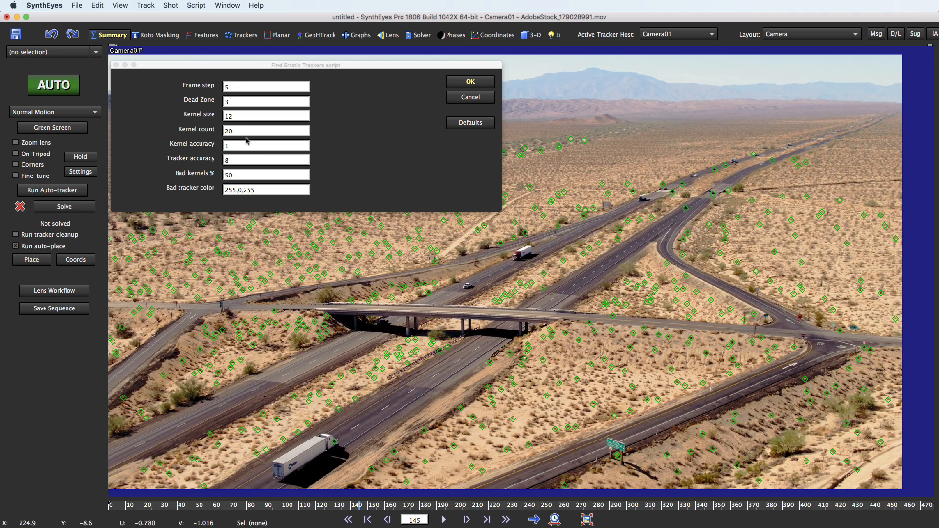
{"action": "mouse_move", "coordinate": [240, 146]}
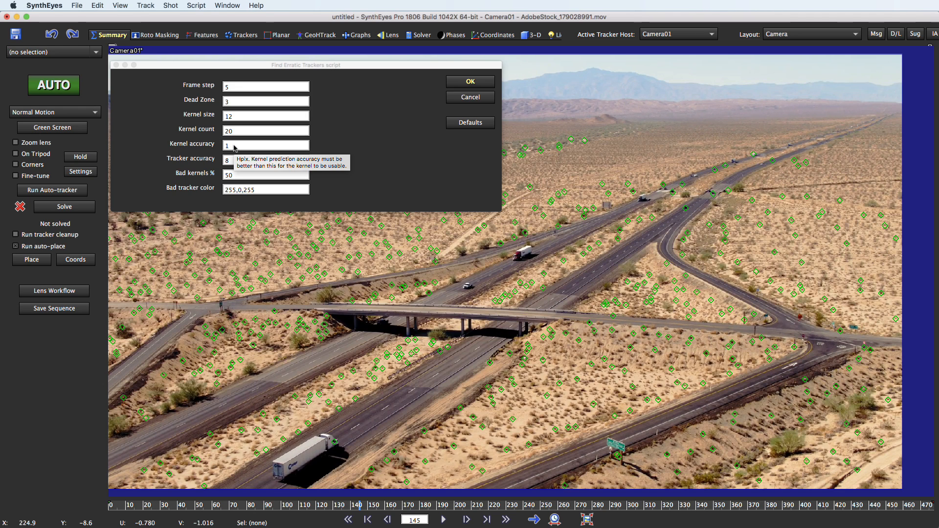
{"action": "mouse_move", "coordinate": [394, 169]}
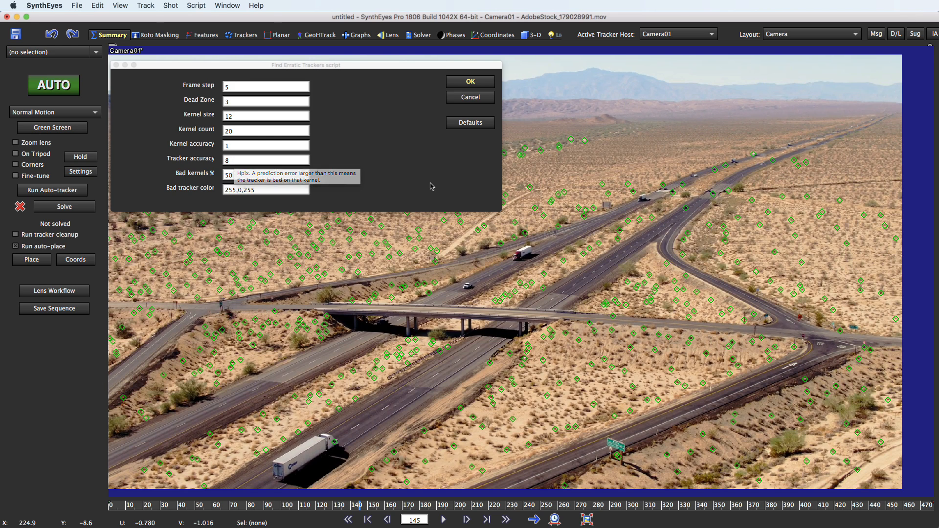
{"action": "mouse_move", "coordinate": [429, 186]}
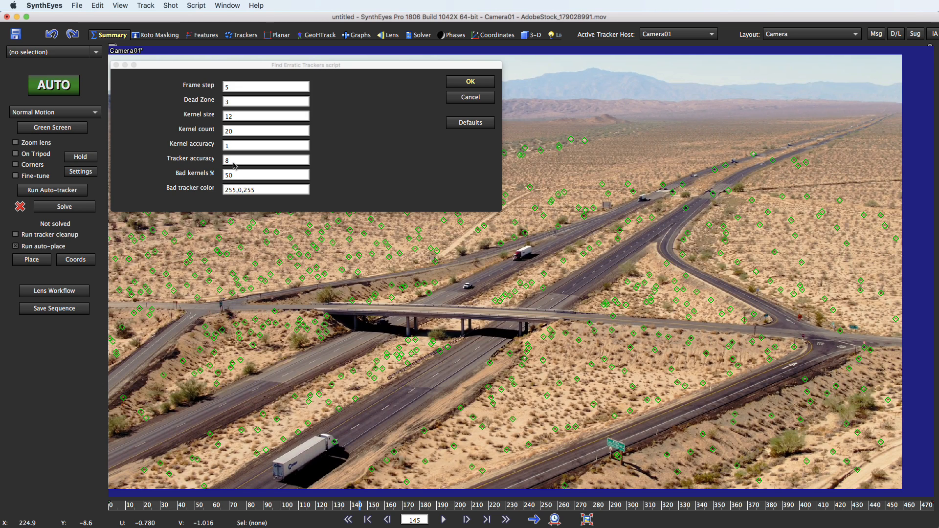
{"action": "mouse_move", "coordinate": [246, 161]}
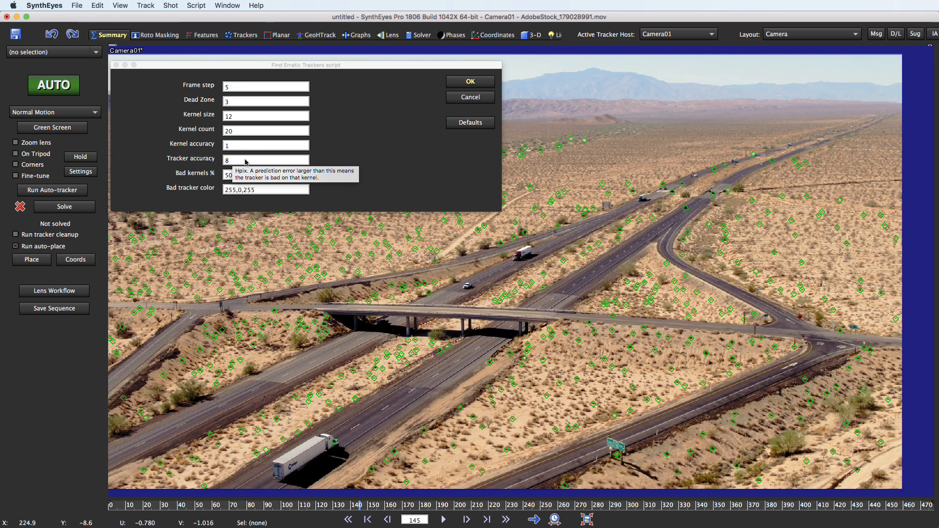
{"action": "mouse_move", "coordinate": [279, 169]}
{"action": "type", "text": "2"}
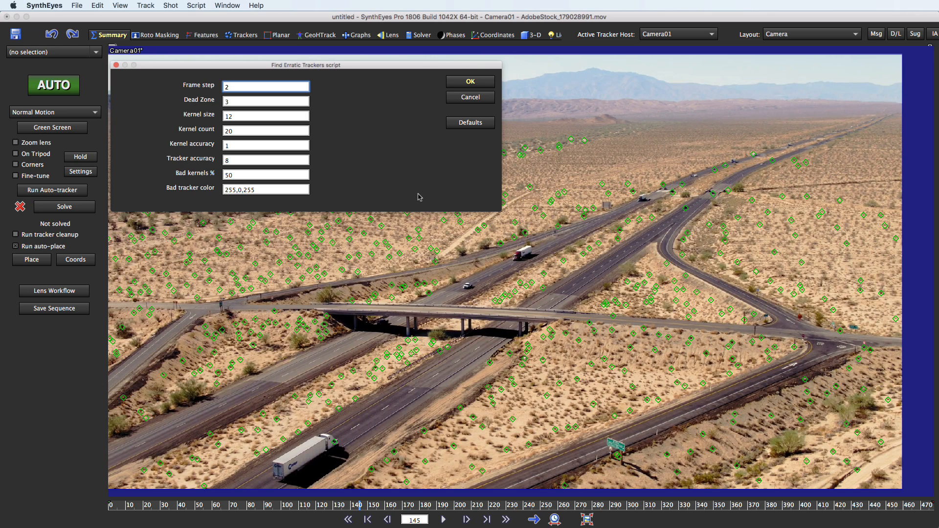
{"action": "mouse_move", "coordinate": [390, 153]}
{"action": "type", "text": "1"}
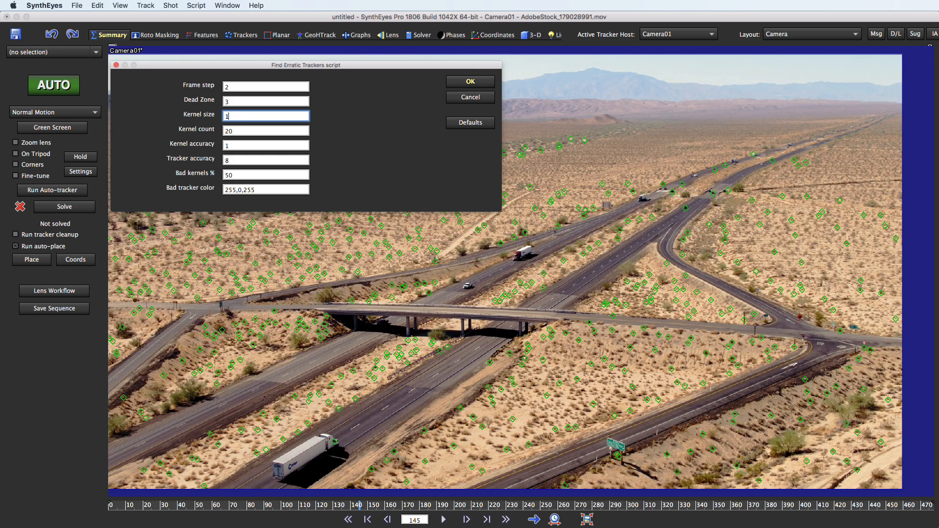
Run the search with kernel size 18, kernel count 30 and tracker accuracy 4.
{"action": "type", "text": "8"}
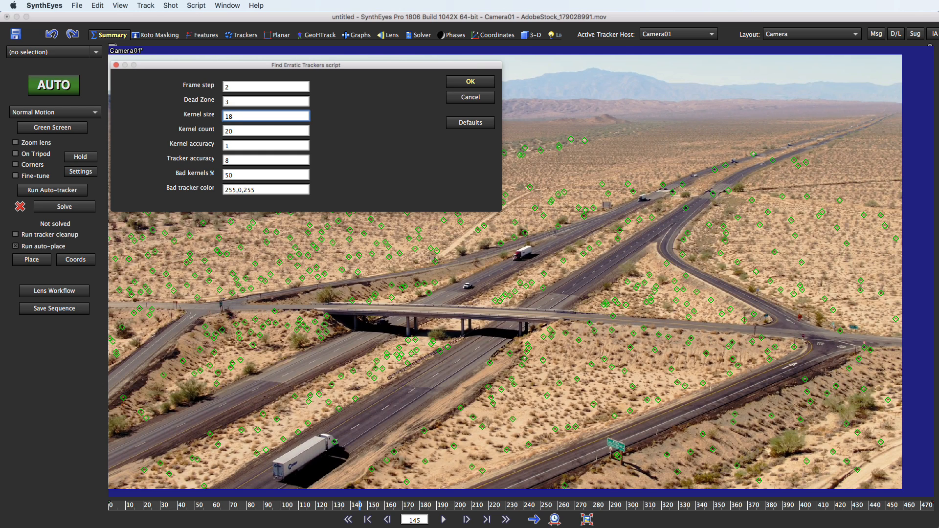
{"action": "left_click", "coordinate": [265, 115]}
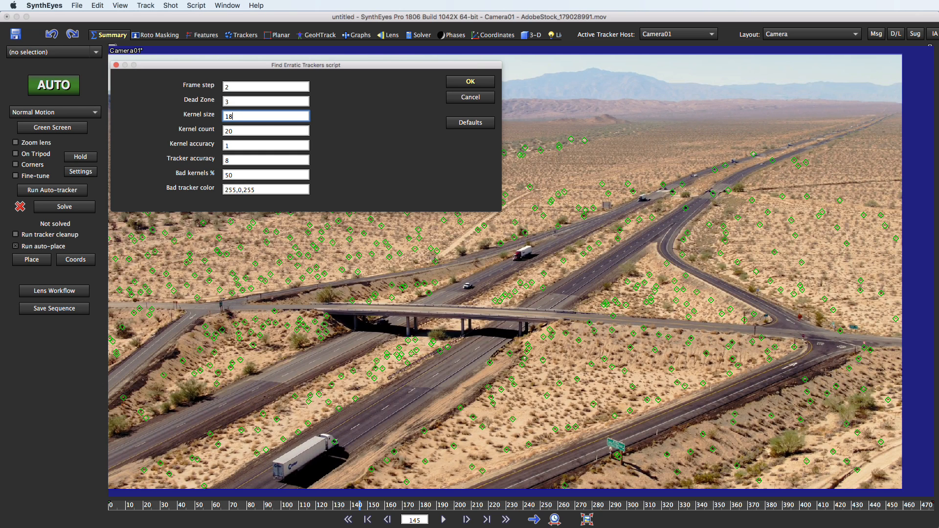
{"action": "mouse_move", "coordinate": [179, 130]}
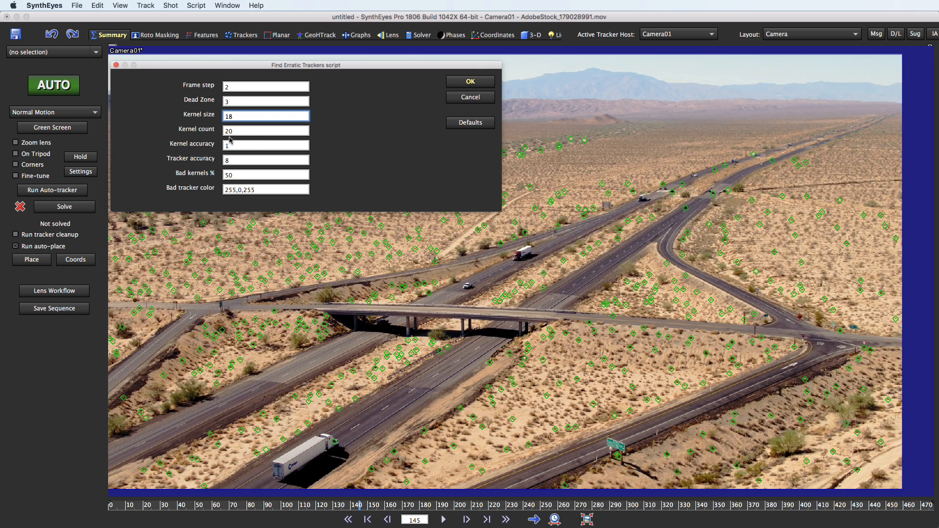
{"action": "left_click", "coordinate": [266, 130]}
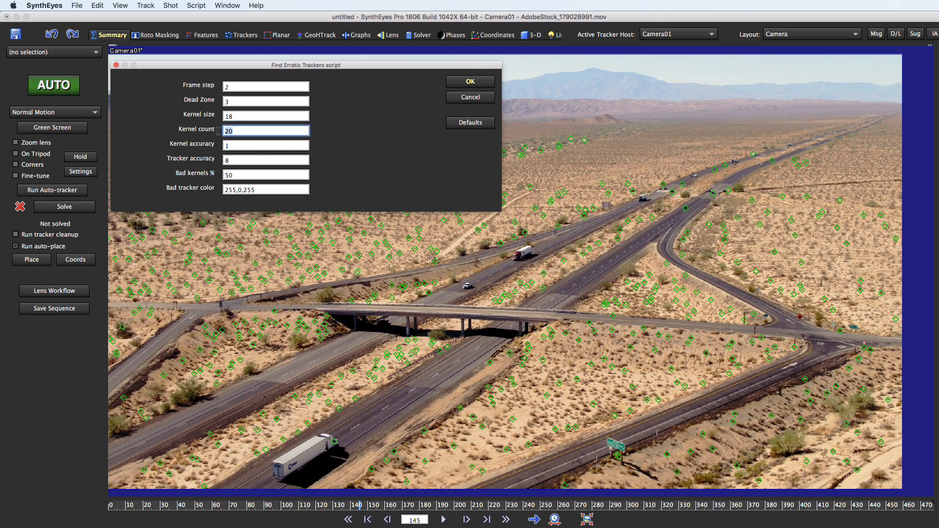
{"action": "type", "text": "30"}
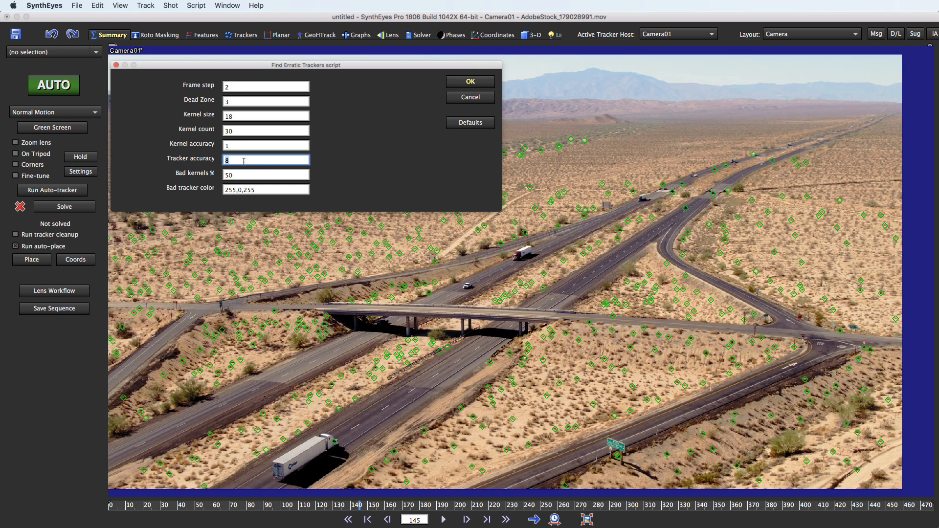
{"action": "type", "text": "4"}
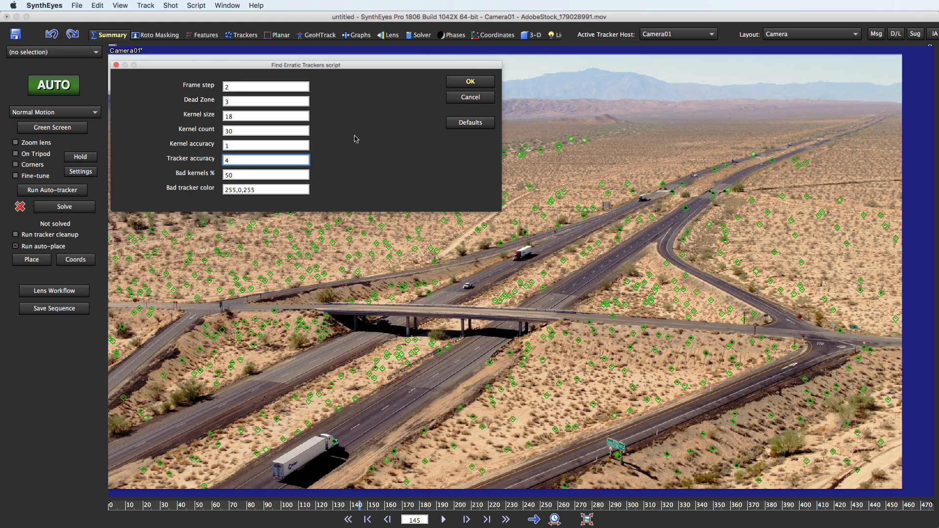
{"action": "left_click", "coordinate": [470, 81]}
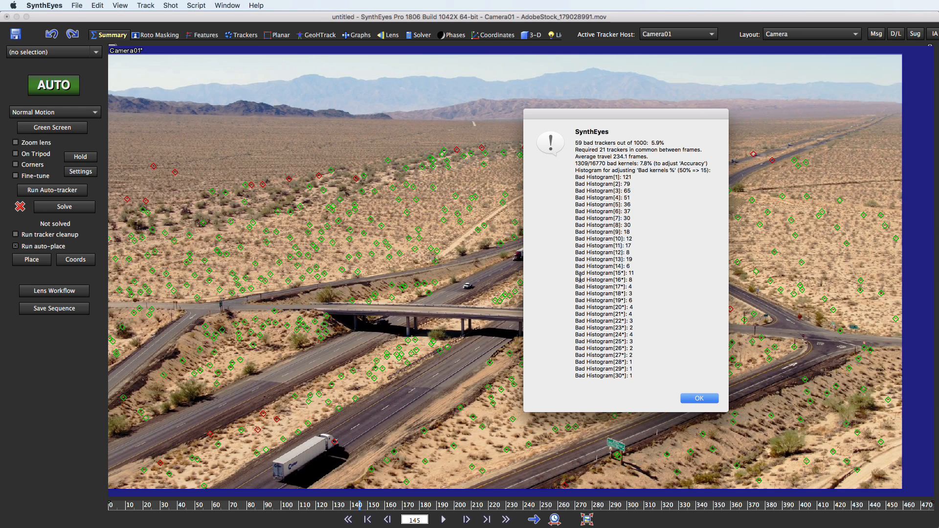
{"action": "mouse_move", "coordinate": [650, 206]}
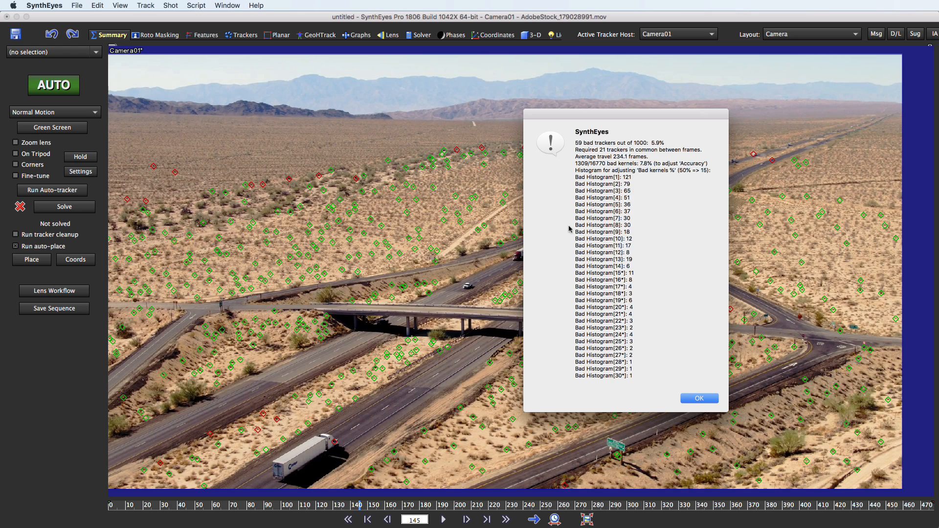
{"action": "mouse_move", "coordinate": [438, 266]}
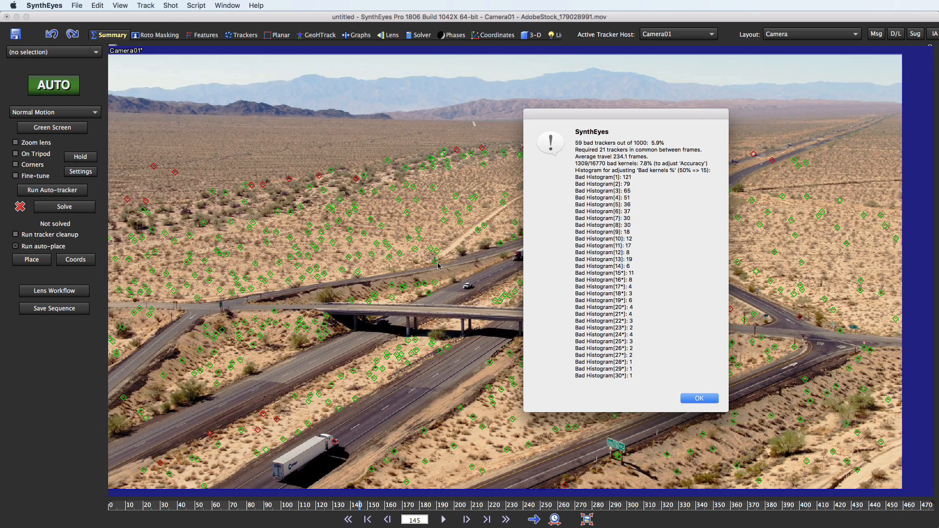
{"action": "mouse_move", "coordinate": [484, 212]}
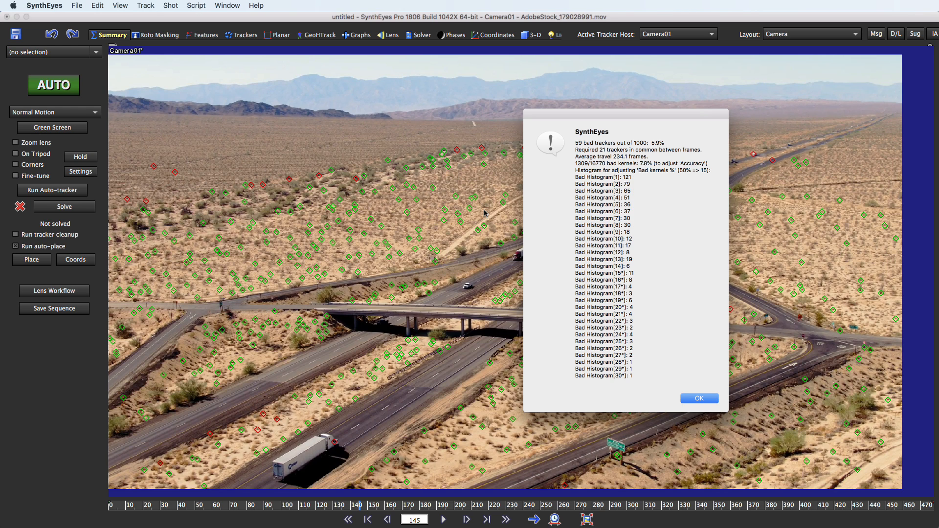
{"action": "mouse_move", "coordinate": [486, 215]}
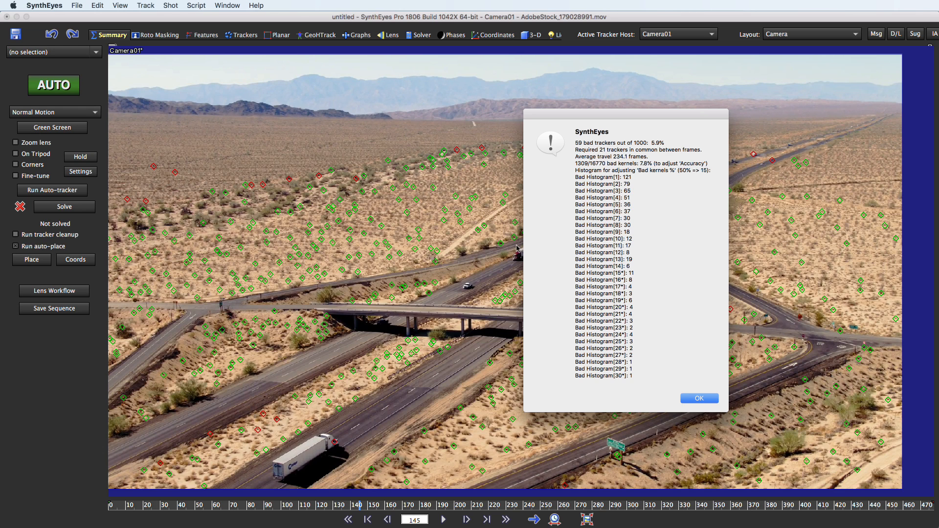
{"action": "mouse_move", "coordinate": [695, 232]}
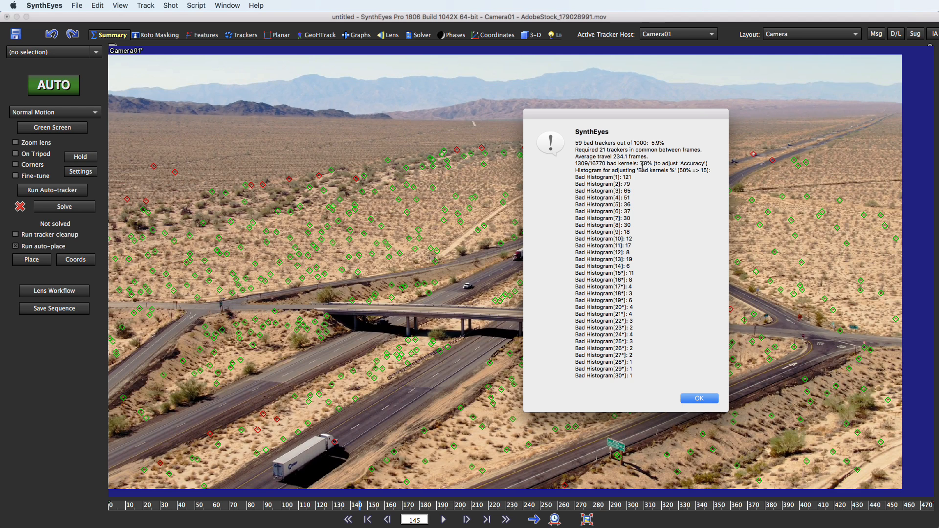
{"action": "mouse_move", "coordinate": [692, 163]}
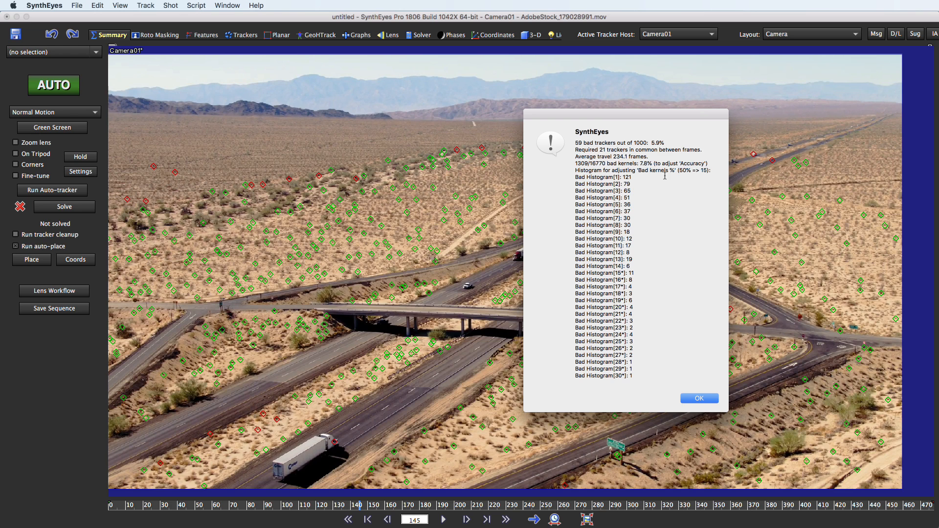
{"action": "mouse_move", "coordinate": [639, 162]}
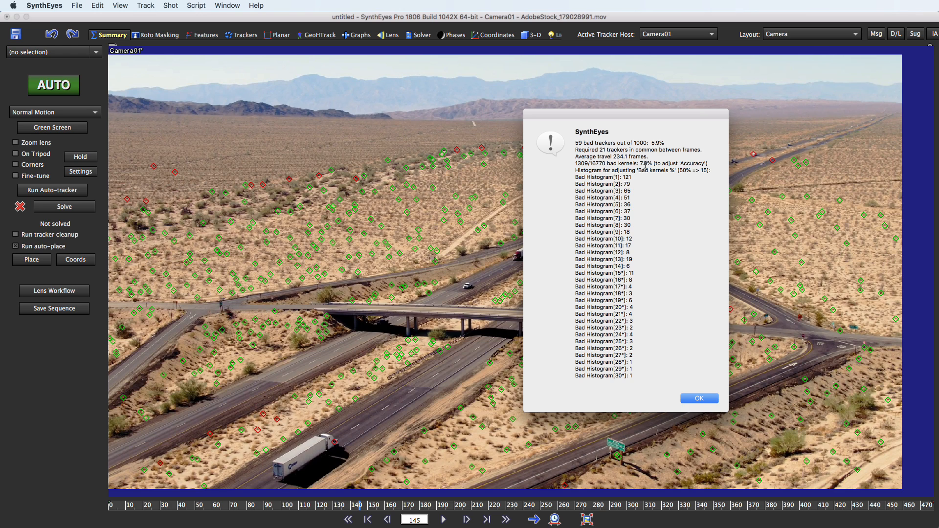
{"action": "mouse_move", "coordinate": [606, 238]}
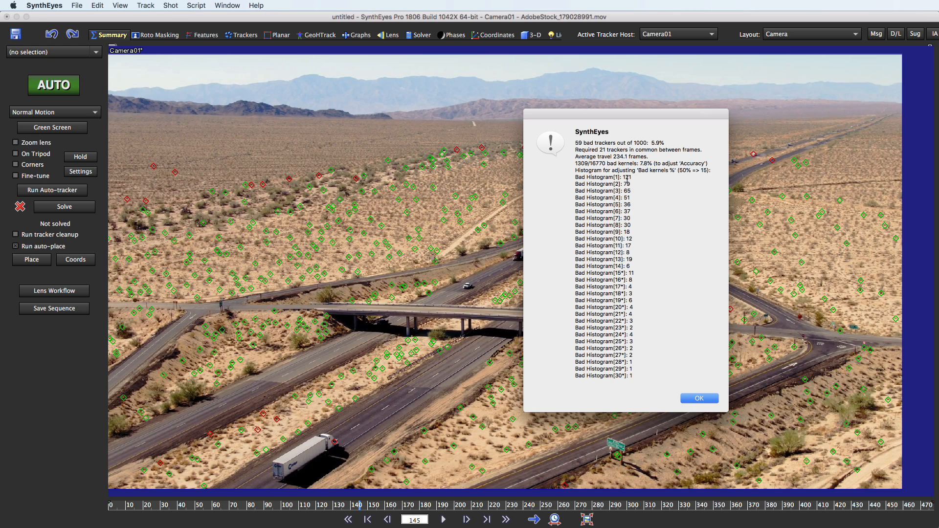
{"action": "mouse_move", "coordinate": [658, 188]}
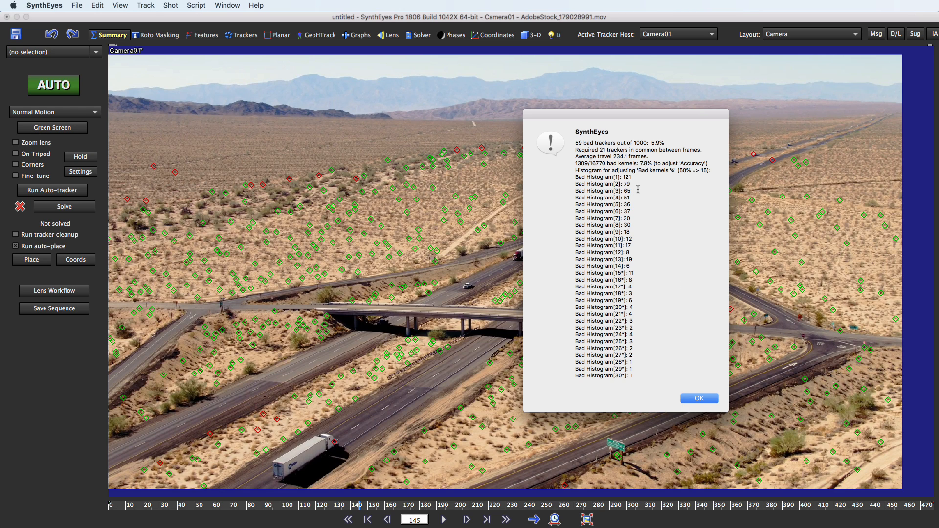
{"action": "mouse_move", "coordinate": [630, 231]}
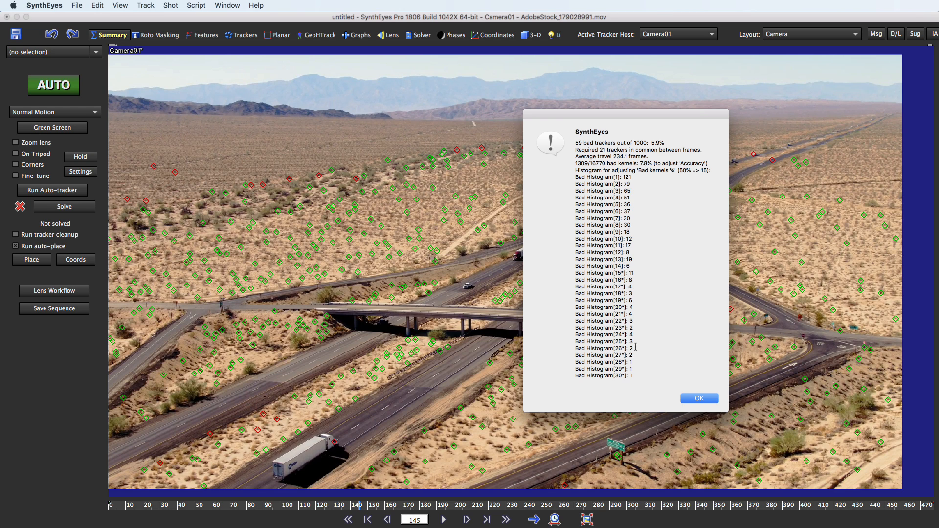
{"action": "mouse_move", "coordinate": [624, 273]}
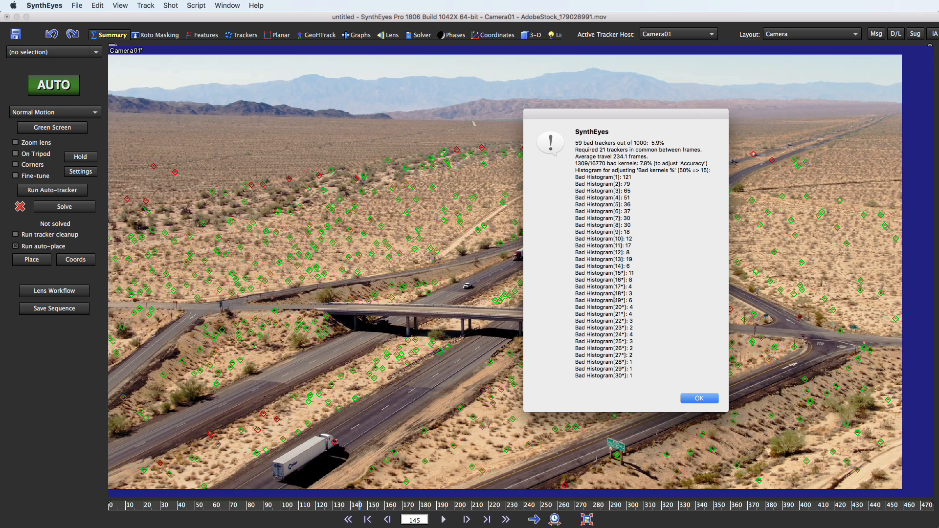
Dismiss the 59-bad-tracker report and scrub to around frame 206 to inspect them.
{"action": "left_click", "coordinate": [698, 398]}
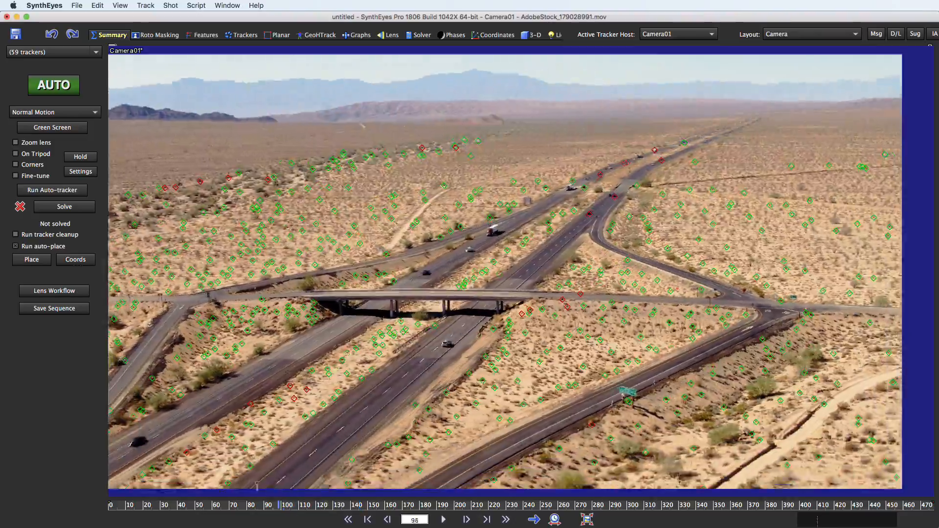
{"action": "left_click", "coordinate": [443, 520]}
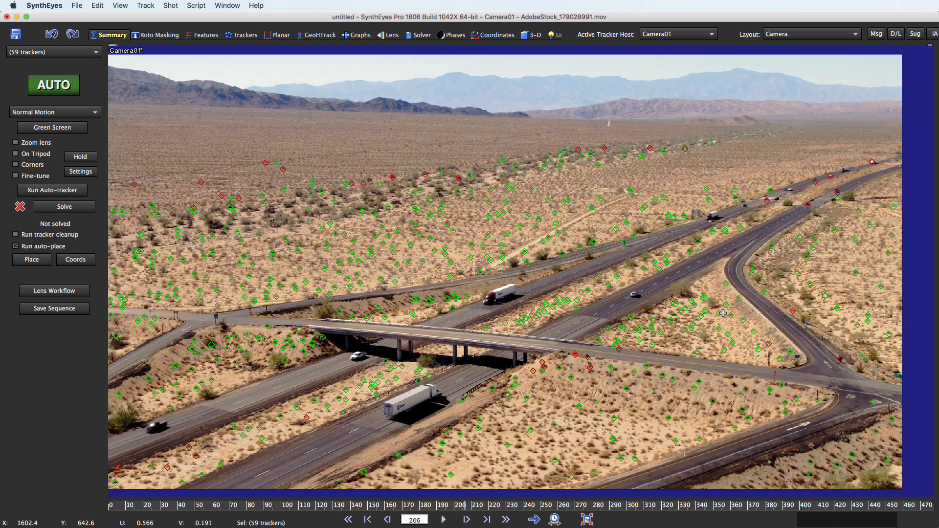
{"action": "mouse_move", "coordinate": [680, 449]}
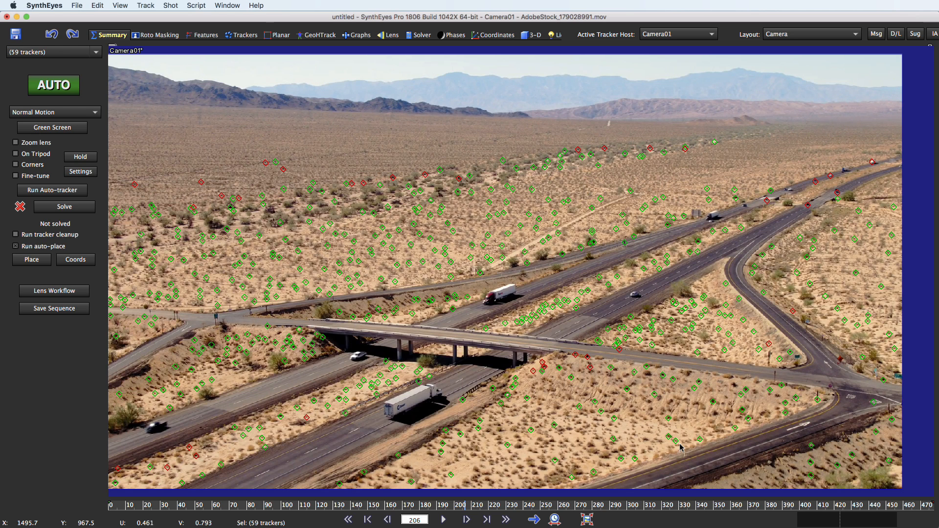
{"action": "mouse_move", "coordinate": [674, 435]}
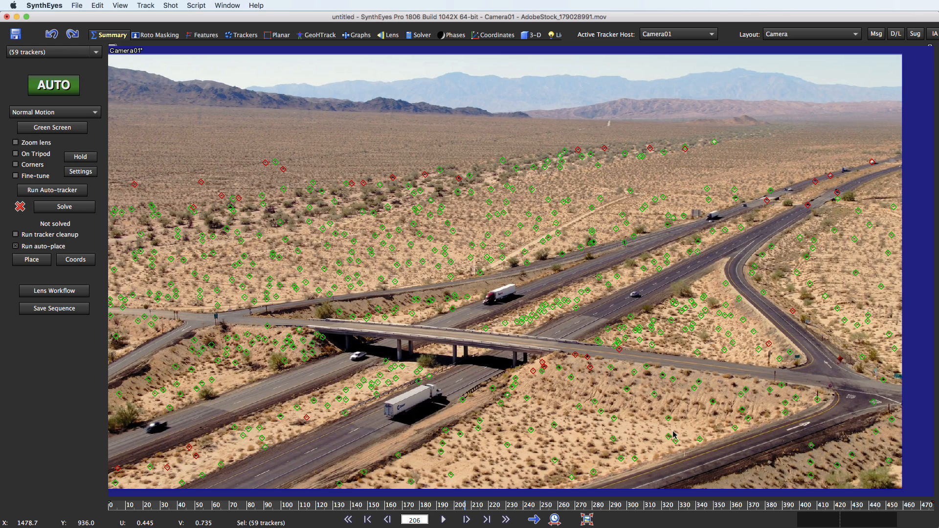
{"action": "mouse_move", "coordinate": [701, 431]}
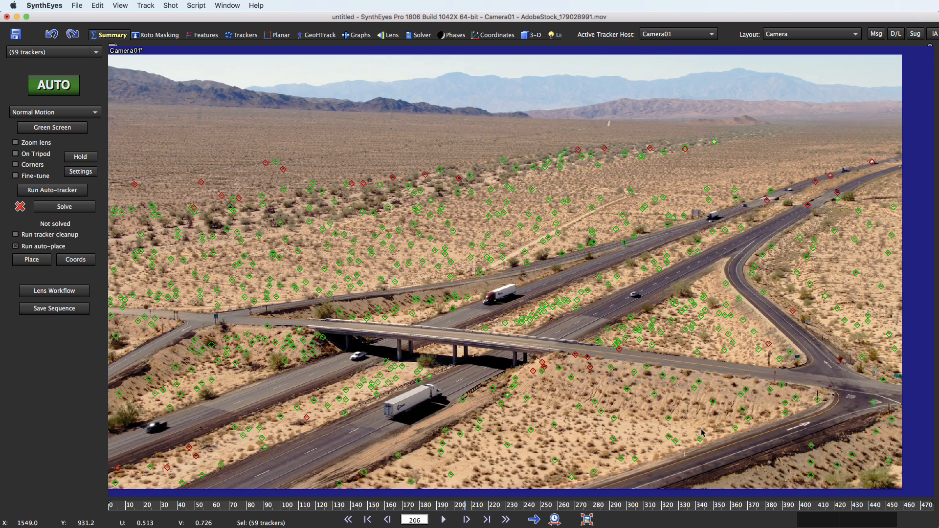
{"action": "mouse_move", "coordinate": [417, 140]}
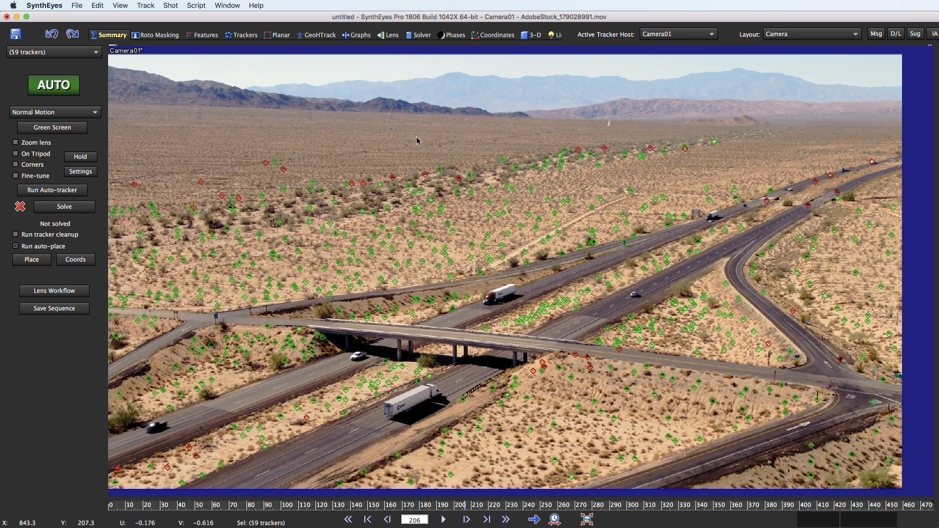